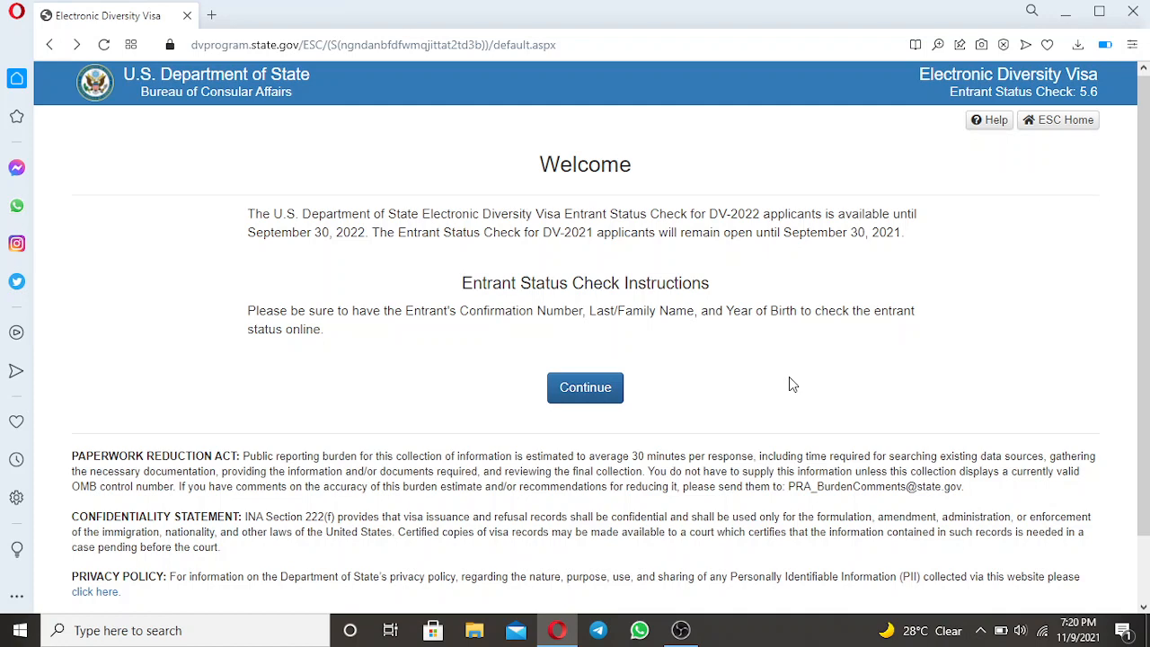
Scroll down the Welcome page to reach its Continue button.
{"action": "scroll", "scroll_direction": "down", "scroll_amount": 3}
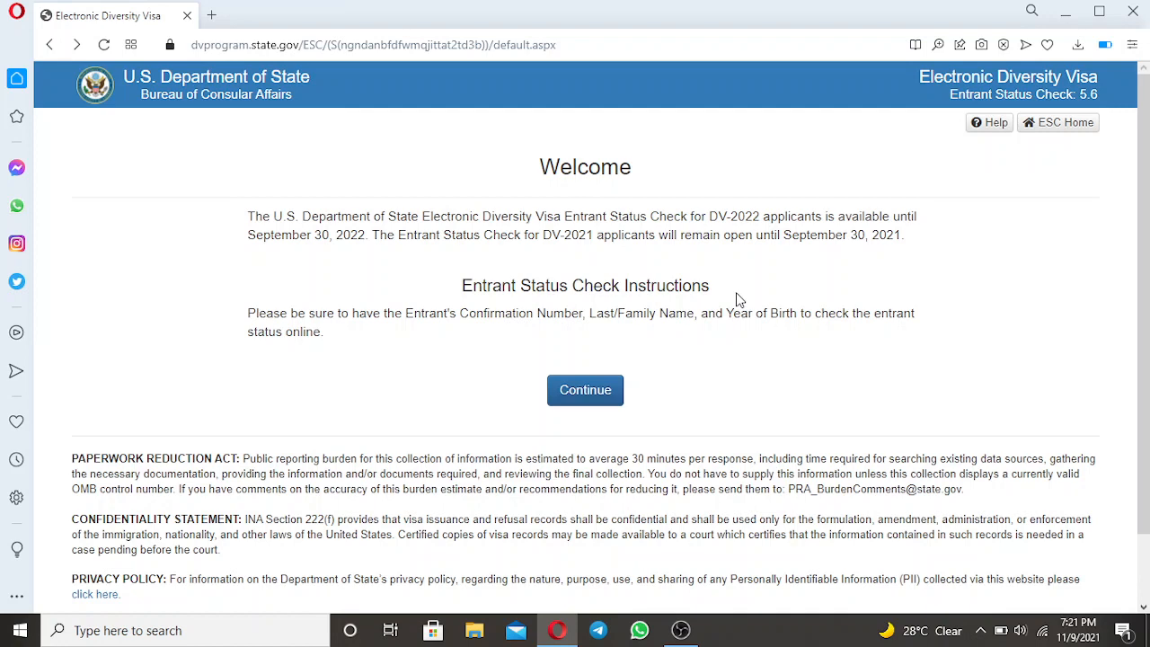
{"action": "scroll", "scroll_direction": "down", "scroll_amount": 3}
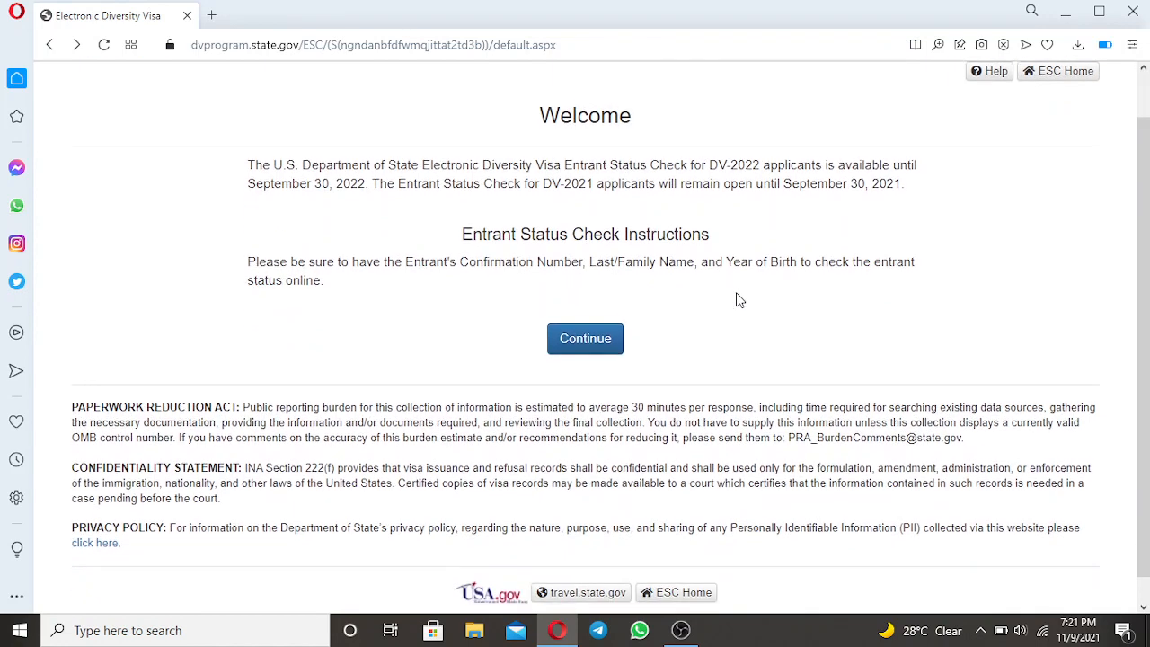
{"action": "scroll", "scroll_direction": "down", "scroll_amount": 3}
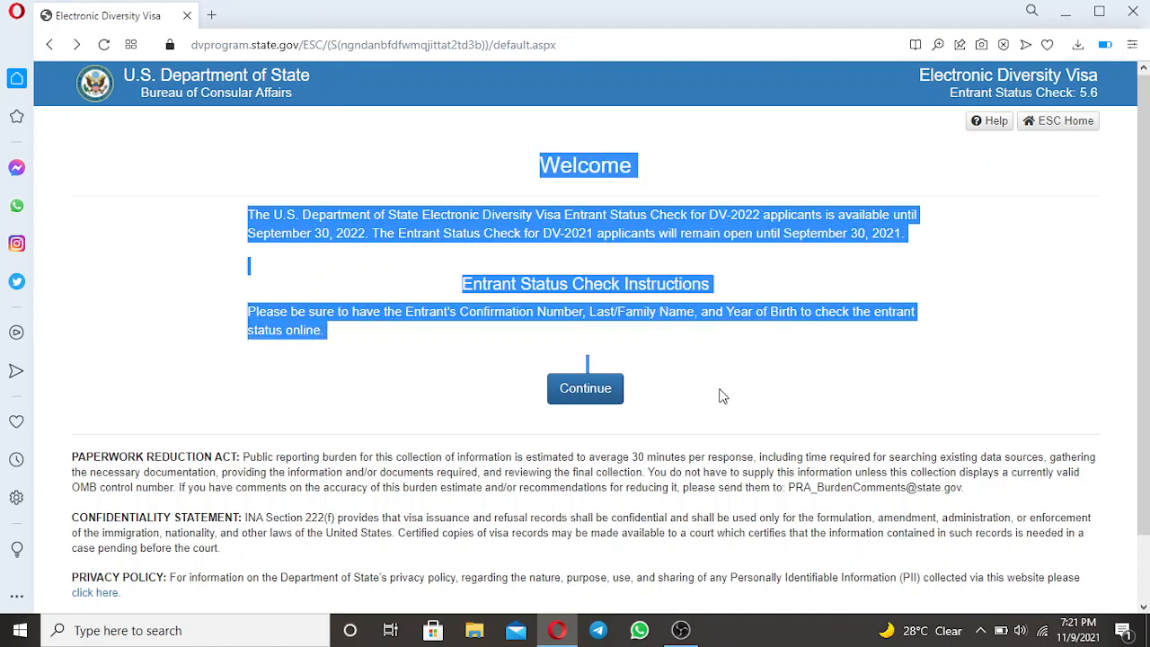
{"action": "mouse_move", "coordinate": [1009, 274]}
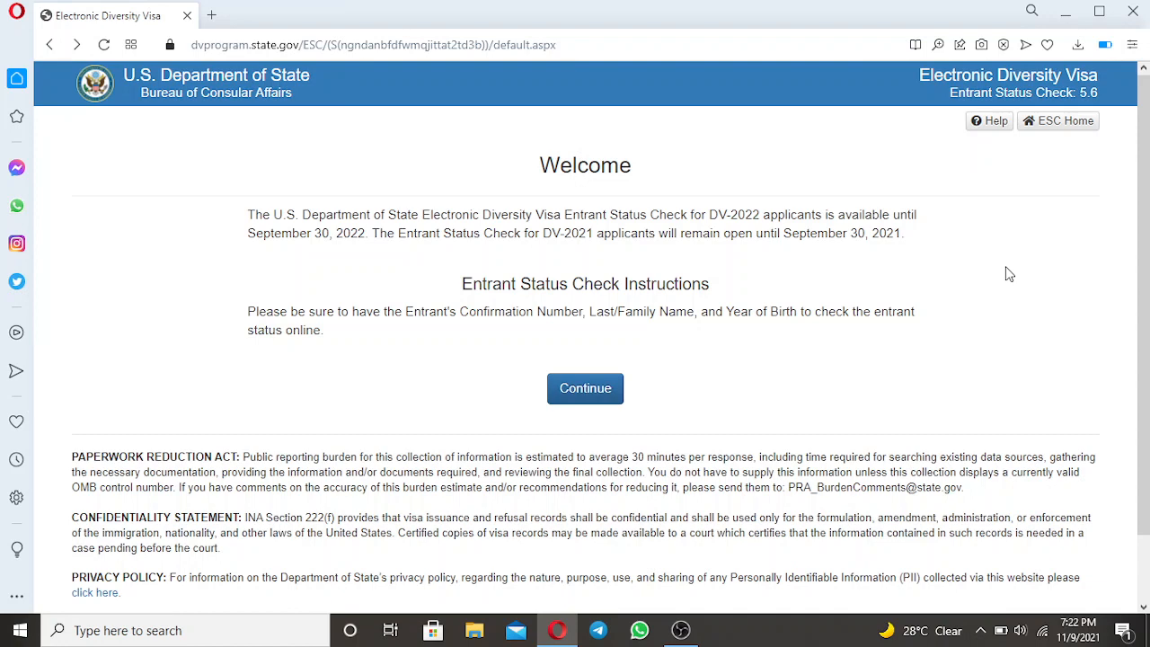
{"action": "mouse_move", "coordinate": [700, 264]}
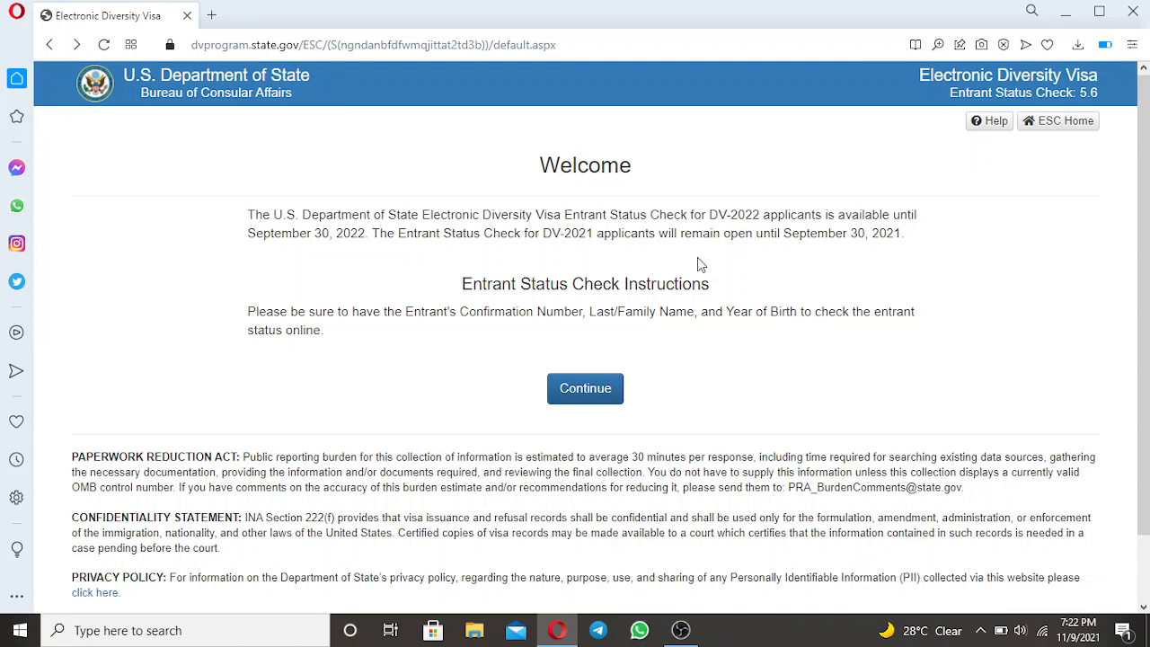
{"action": "mouse_move", "coordinate": [617, 285]}
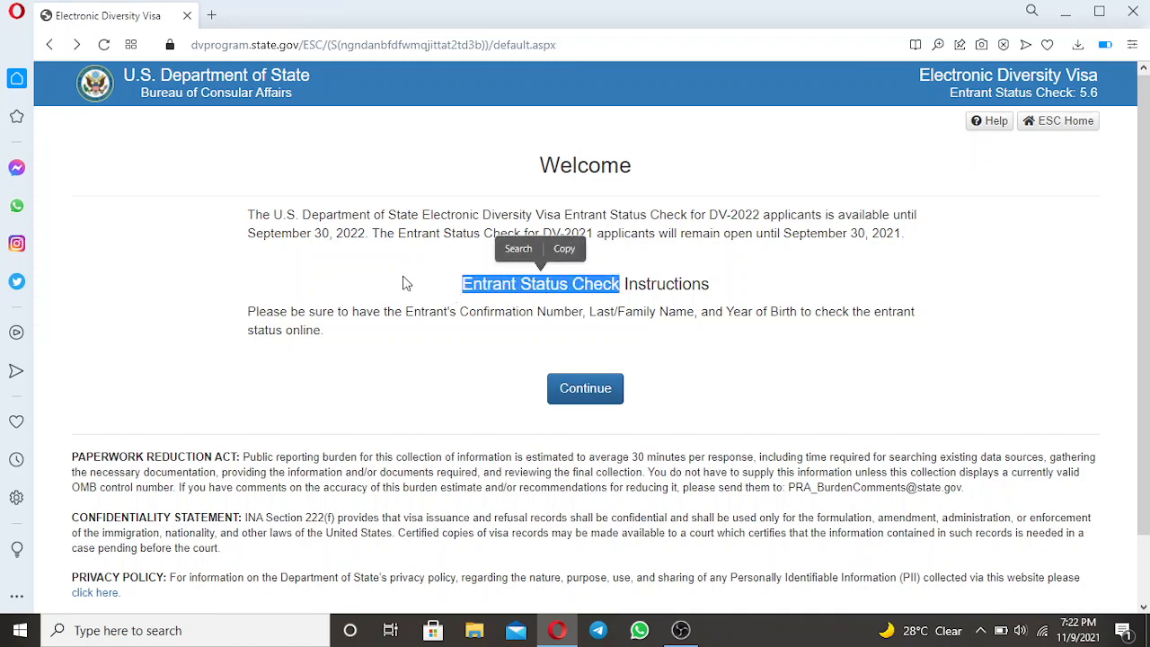
{"action": "left_click", "coordinate": [402, 282]}
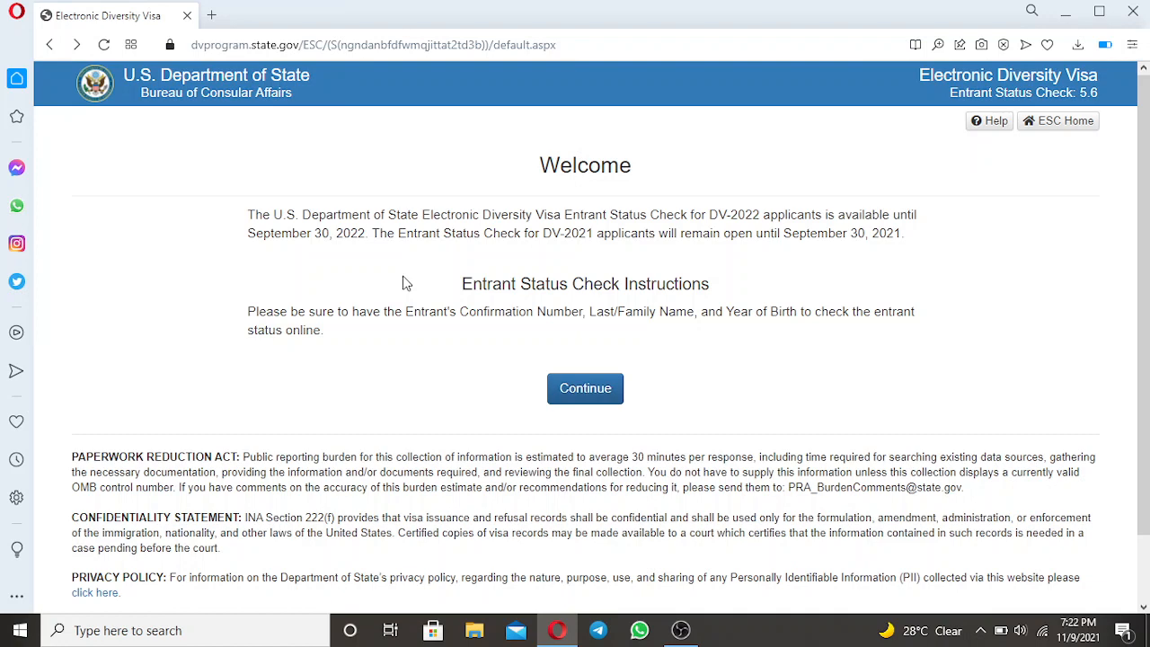
{"action": "mouse_move", "coordinate": [396, 352]}
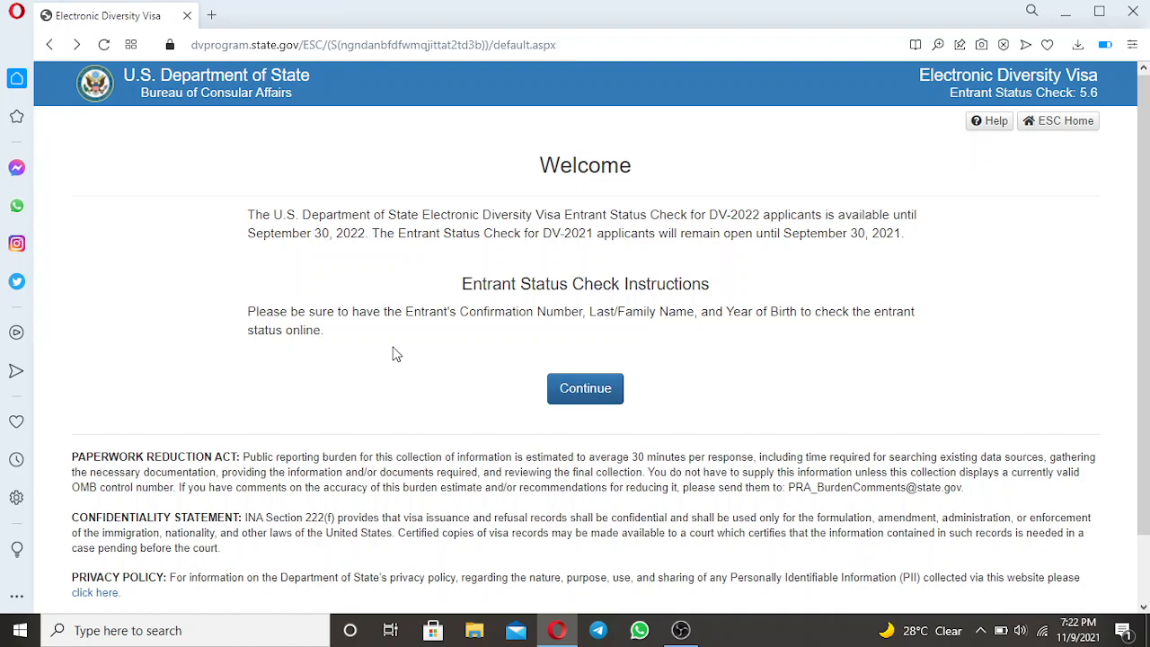
{"action": "scroll", "scroll_direction": "down", "scroll_amount": 3}
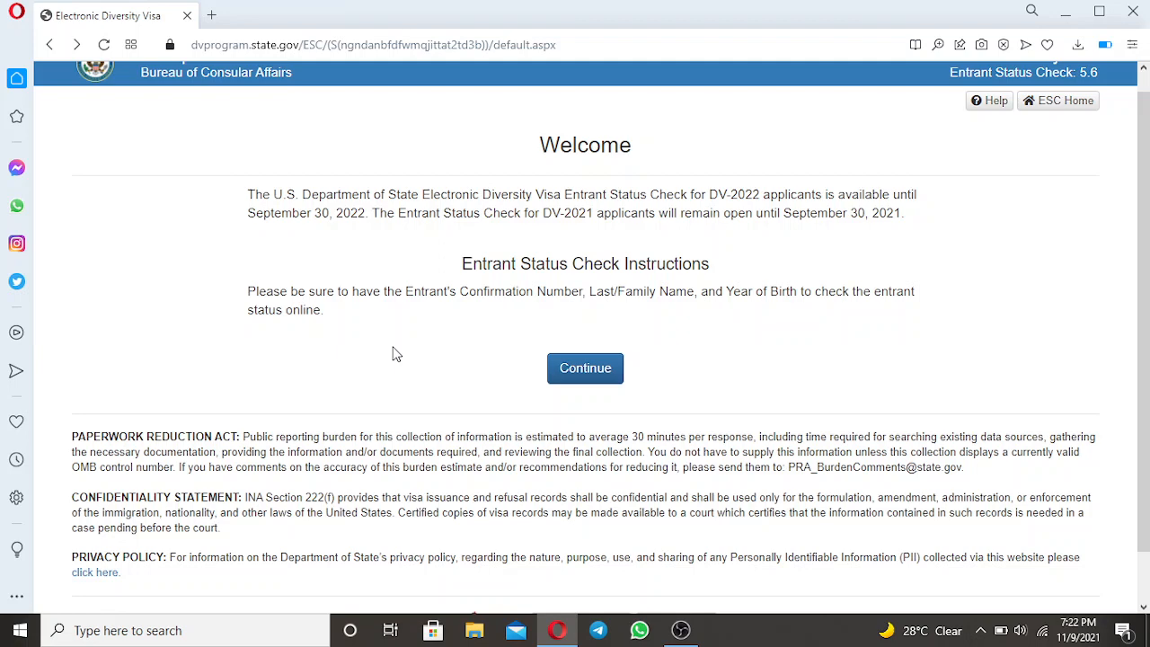
{"action": "mouse_move", "coordinate": [490, 351]}
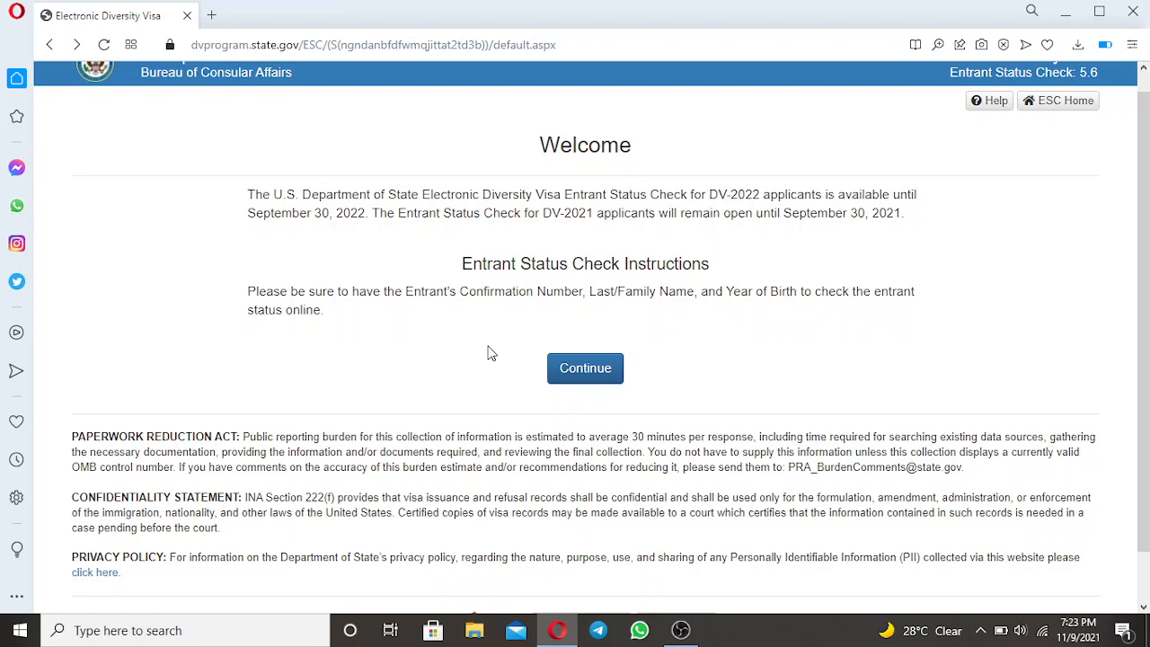
{"action": "scroll", "scroll_direction": "down", "scroll_amount": 3}
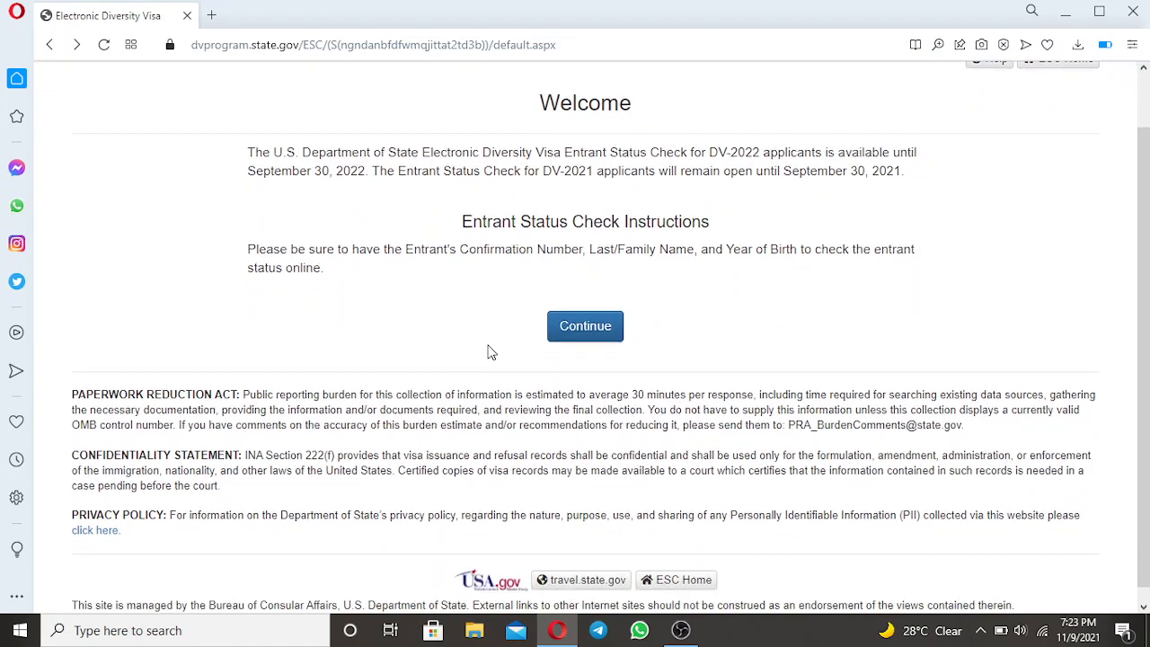
Continue from the Welcome page and scroll down the Enter Entrant Information form.
{"action": "left_click", "coordinate": [585, 325]}
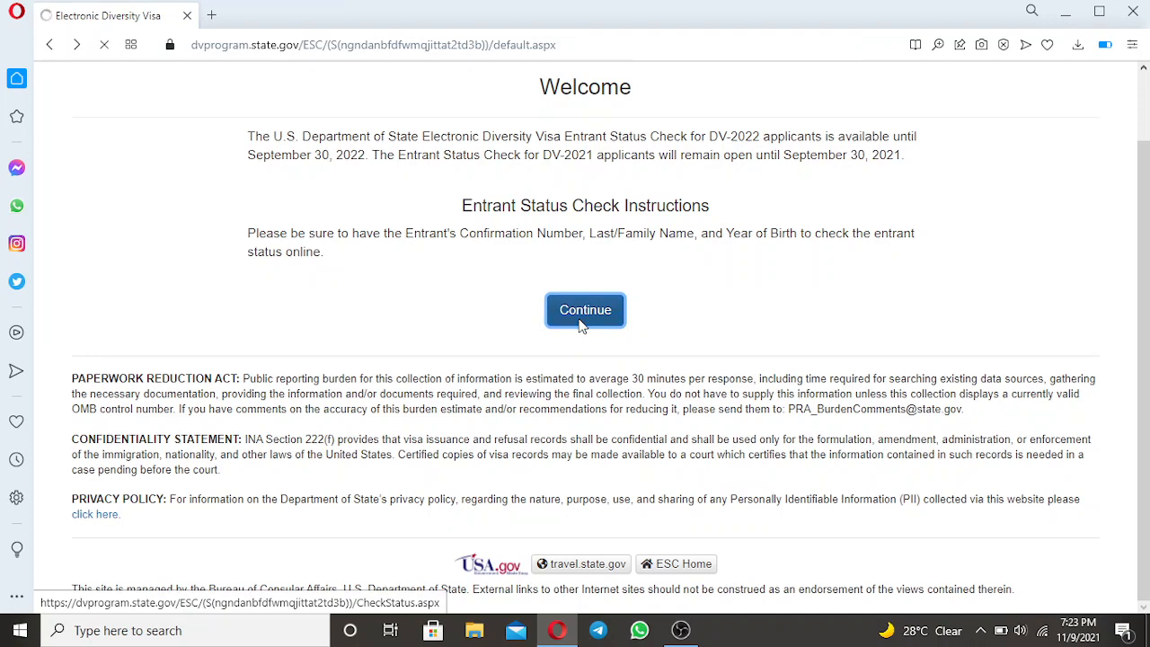
{"action": "left_click", "coordinate": [585, 310]}
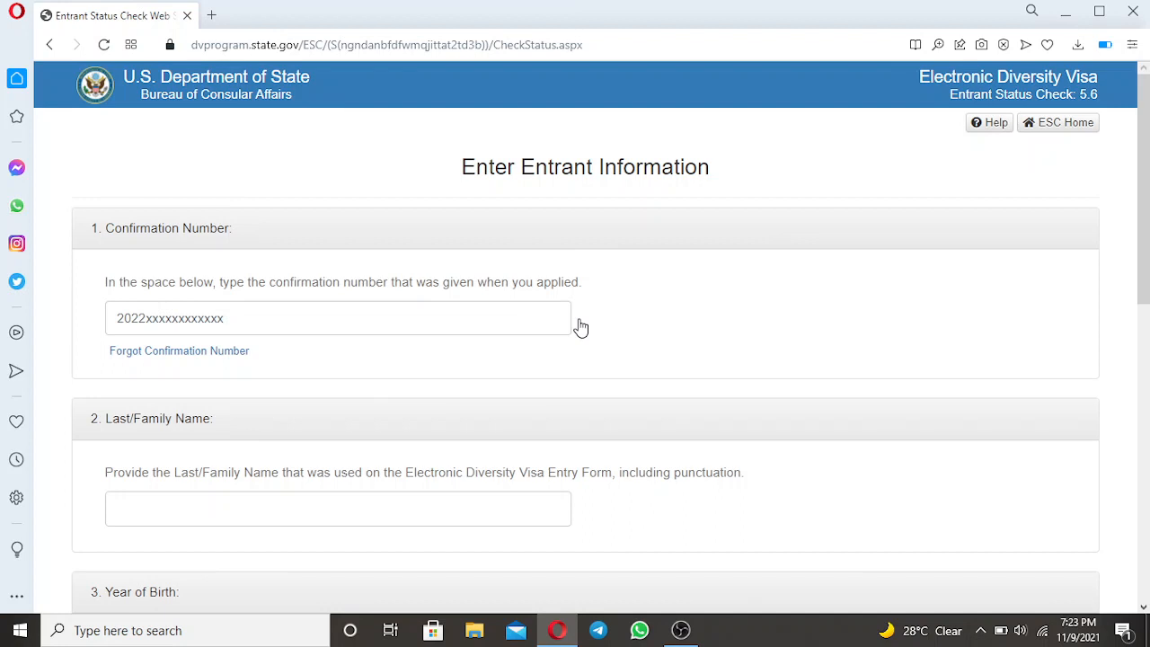
{"action": "scroll", "scroll_direction": "down", "scroll_amount": 3}
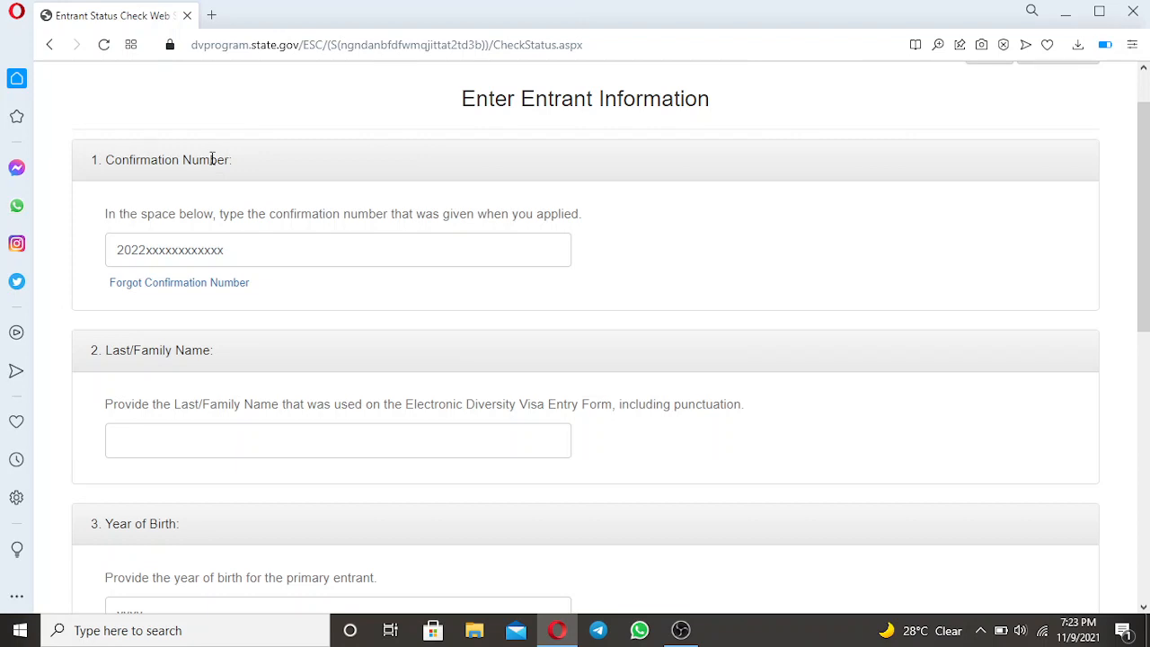
{"action": "scroll", "scroll_direction": "down", "scroll_amount": 3}
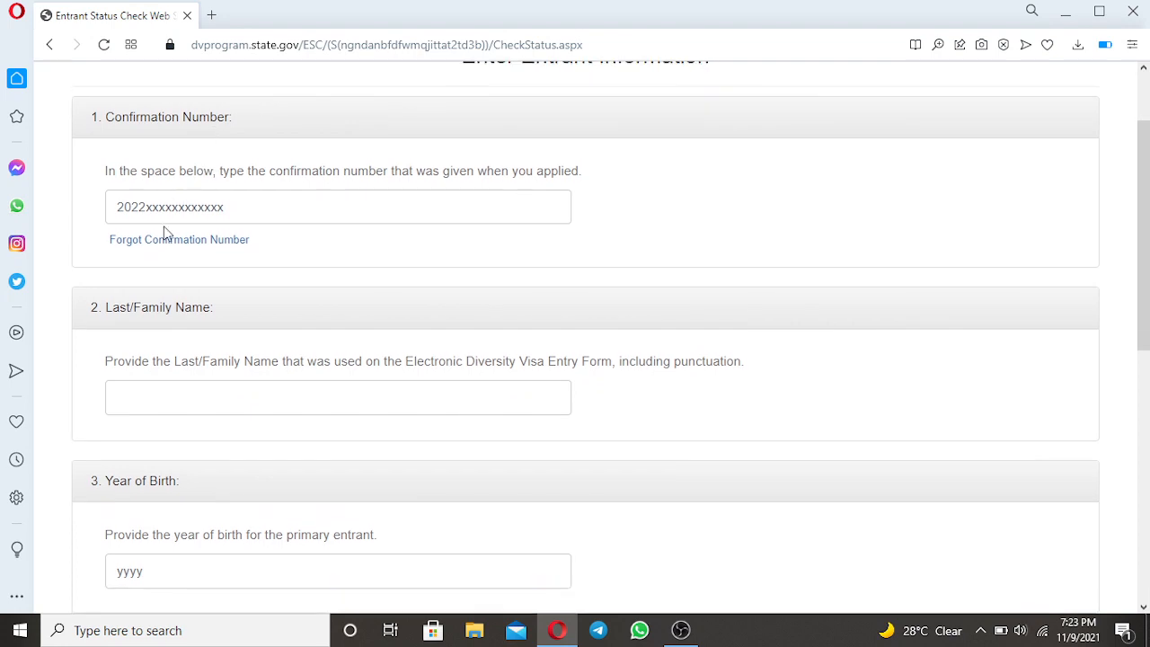
{"action": "mouse_move", "coordinate": [259, 246]}
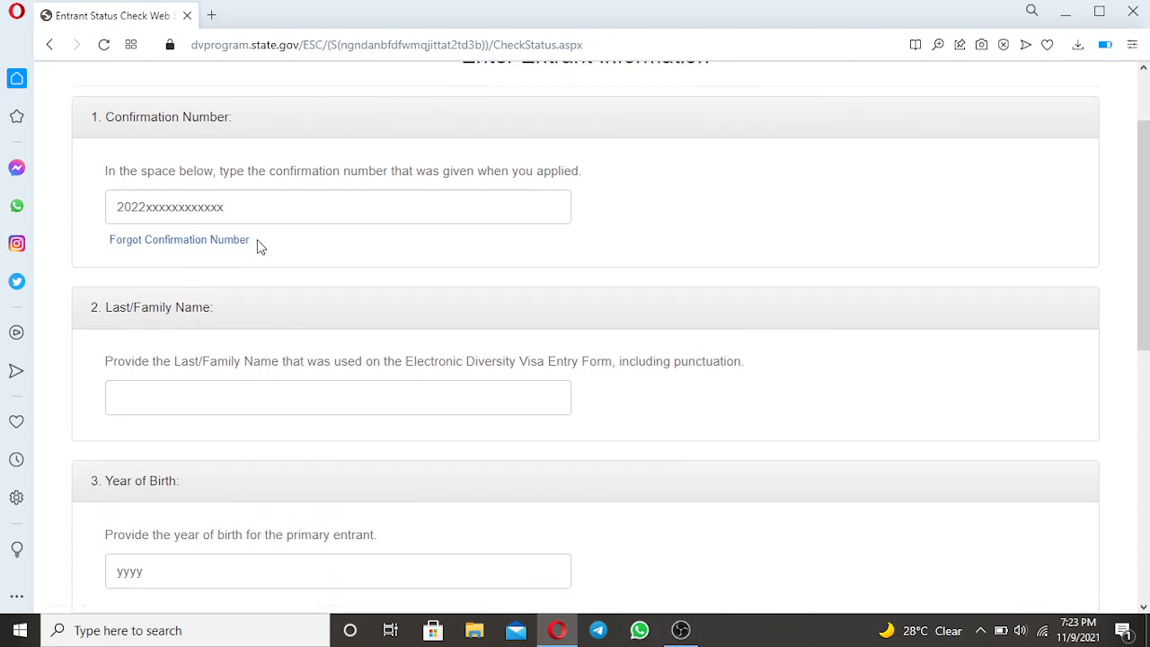
{"action": "mouse_move", "coordinate": [287, 240]}
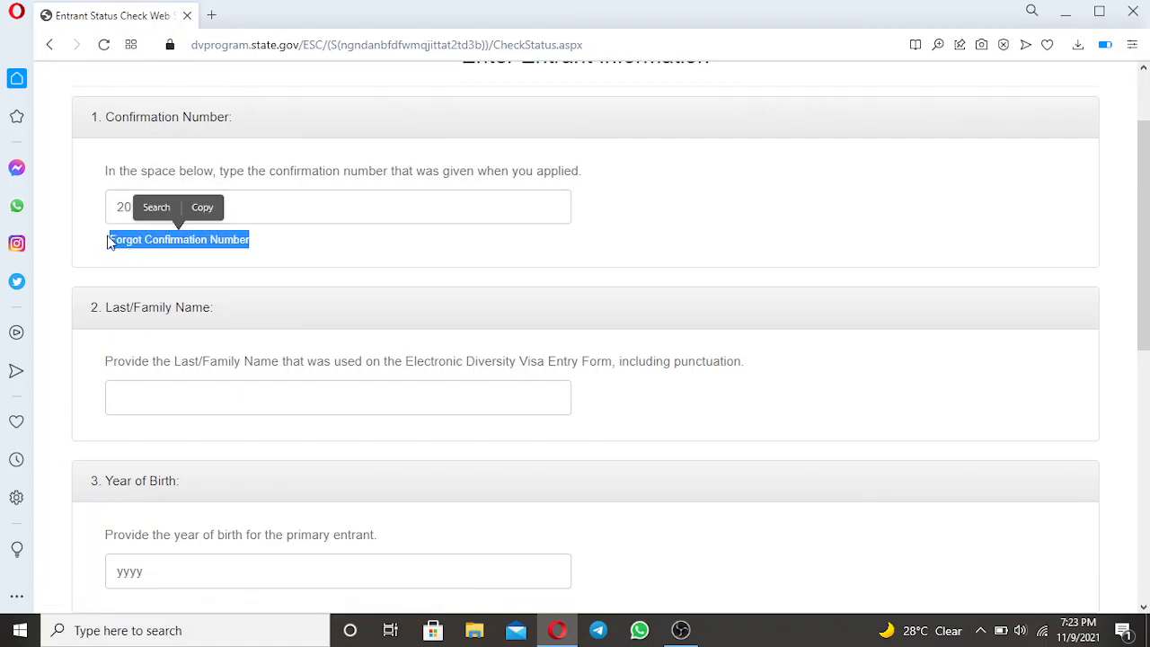
{"action": "mouse_move", "coordinate": [261, 250]}
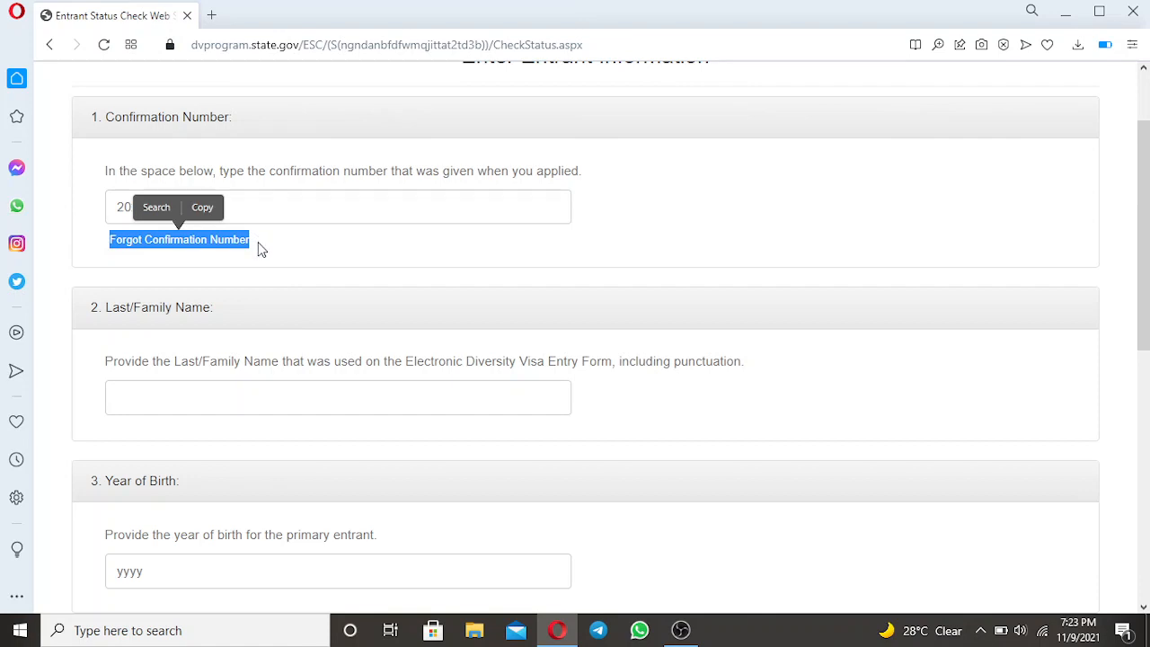
{"action": "mouse_move", "coordinate": [279, 249]}
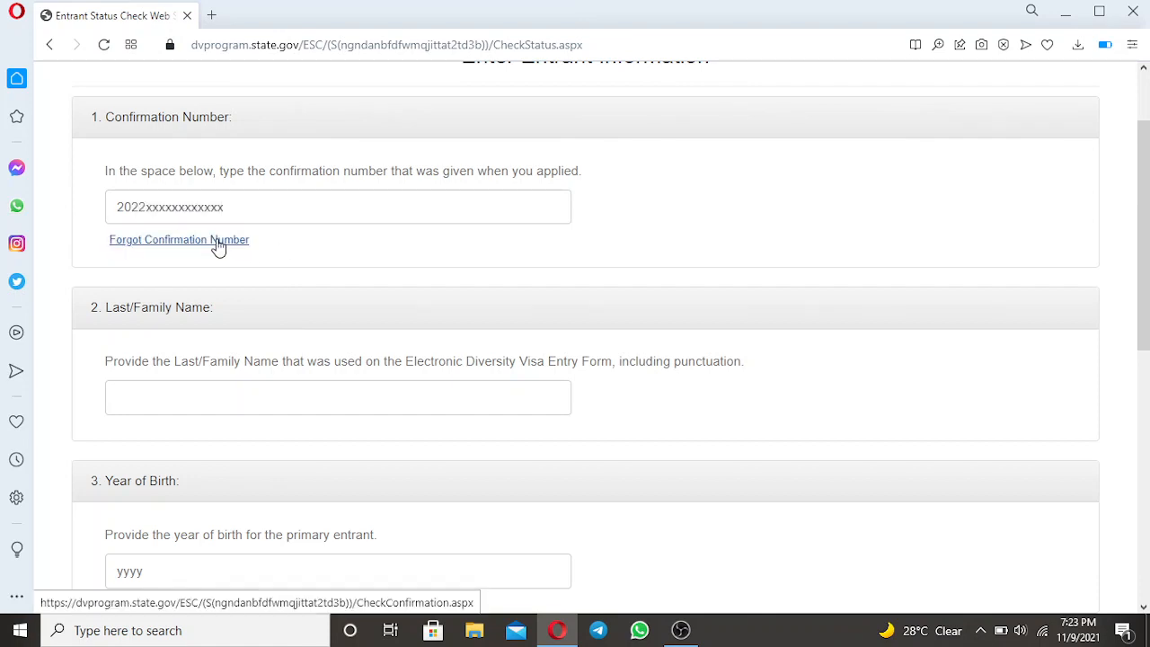
Follow the Forgot Confirmation Number link and scroll down the Verify Entrant page.
{"action": "left_click", "coordinate": [178, 240]}
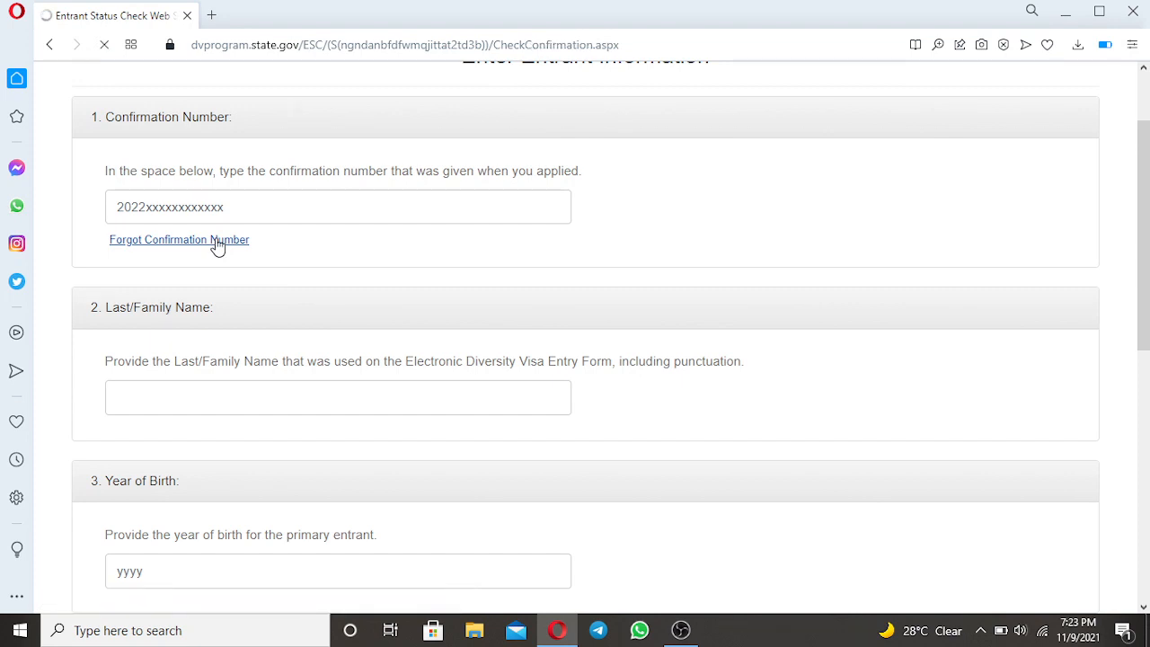
{"action": "left_click", "coordinate": [179, 240]}
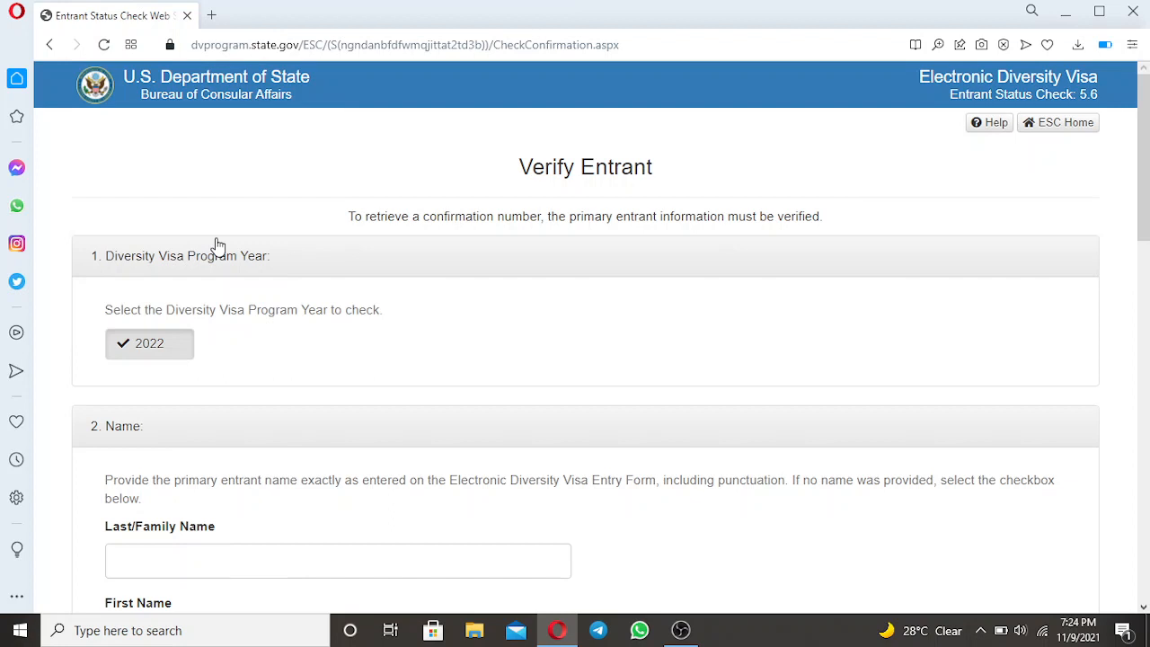
{"action": "scroll", "scroll_direction": "down", "scroll_amount": 3}
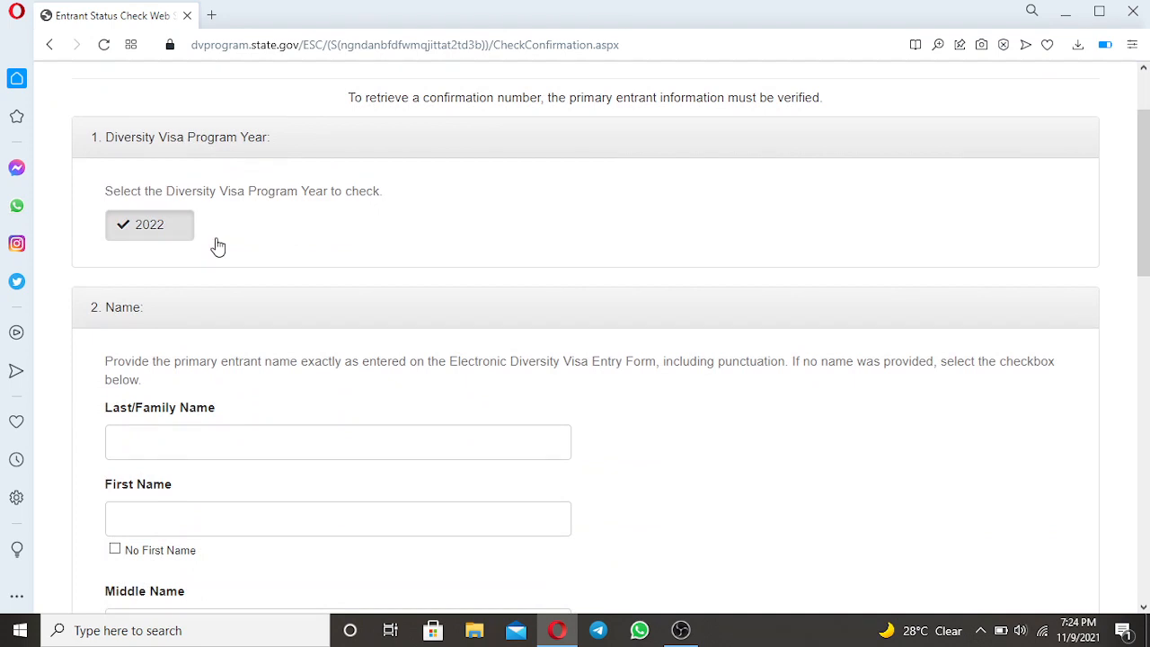
{"action": "scroll", "scroll_direction": "down", "scroll_amount": 3}
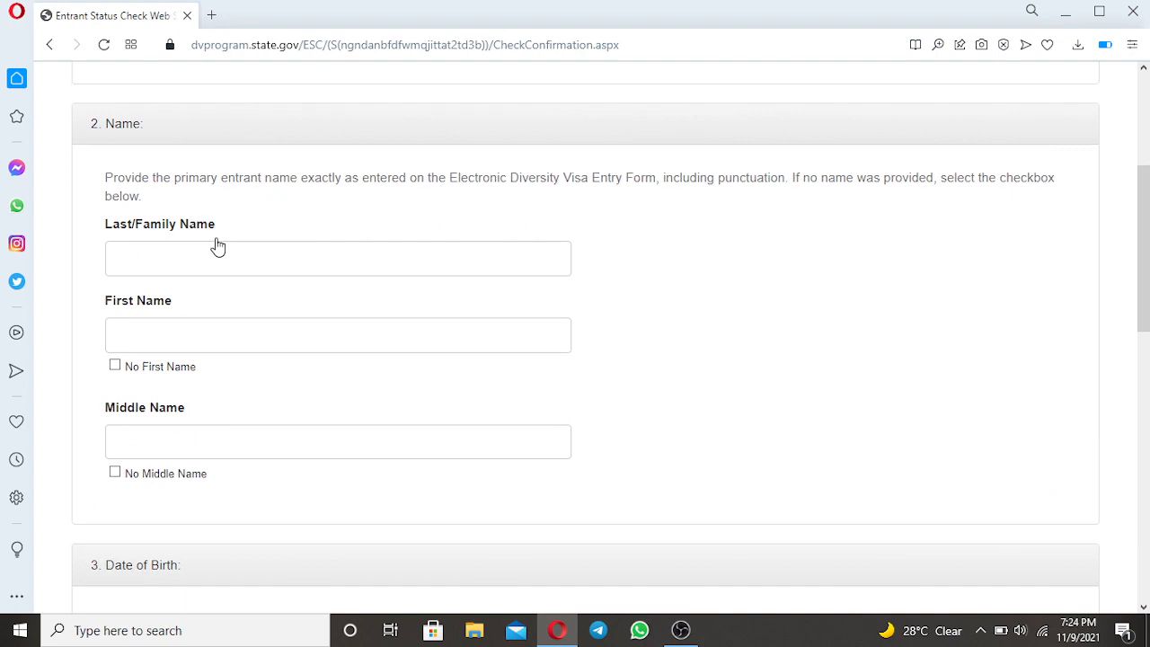
{"action": "left_click", "coordinate": [337, 258]}
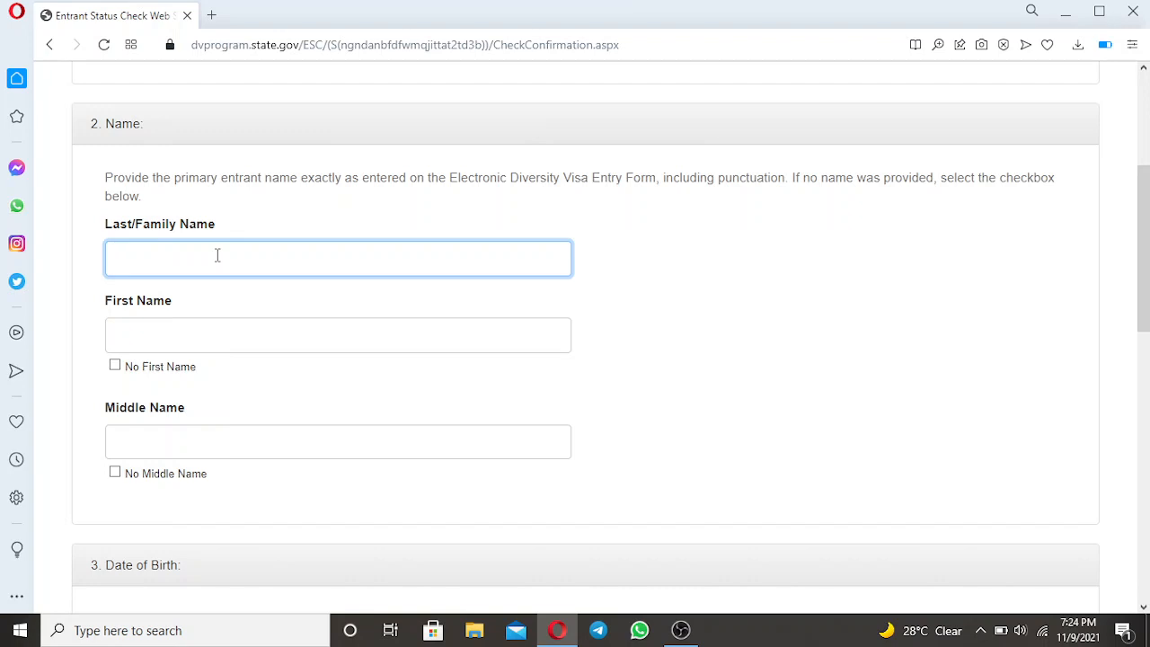
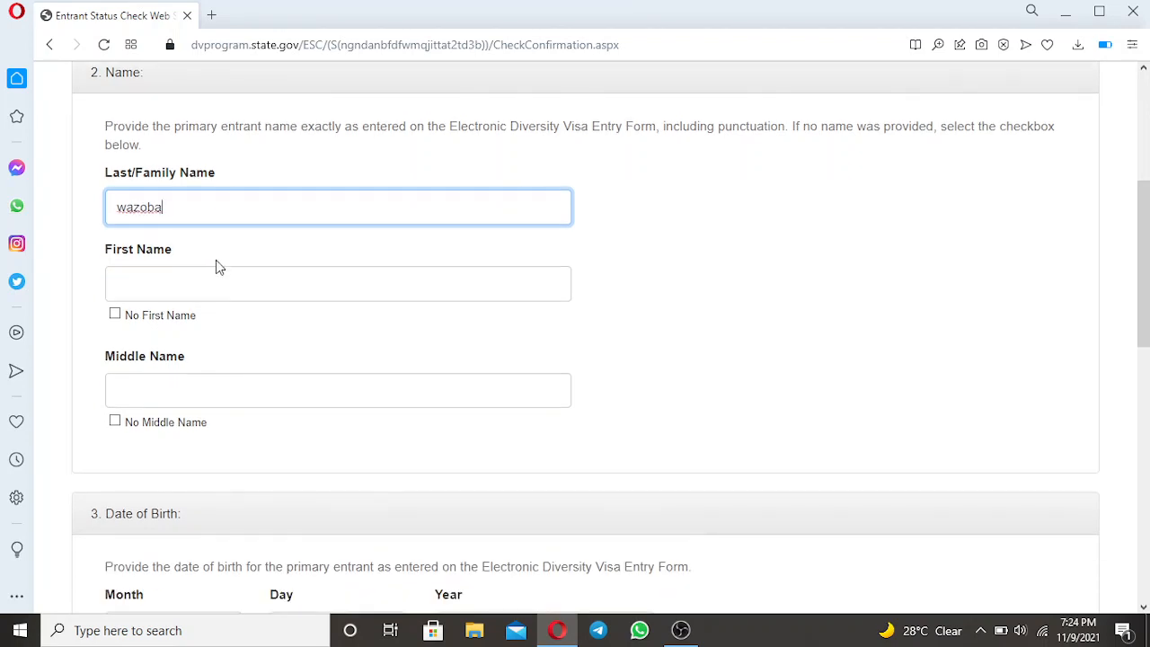
{"action": "left_click", "coordinate": [337, 284]}
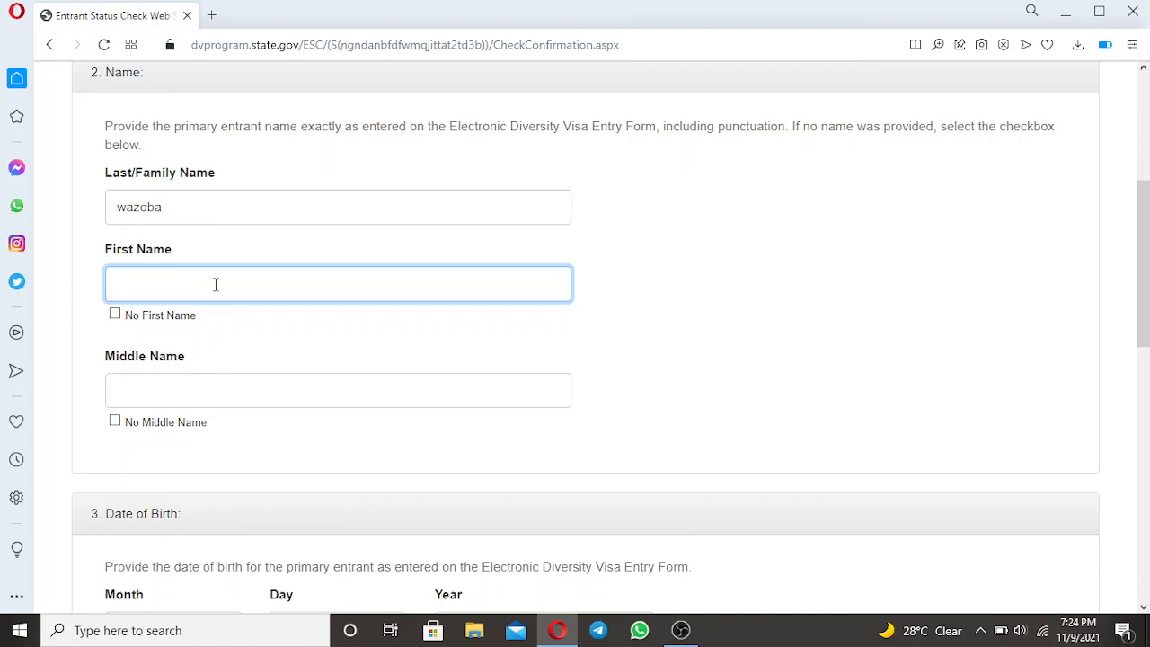
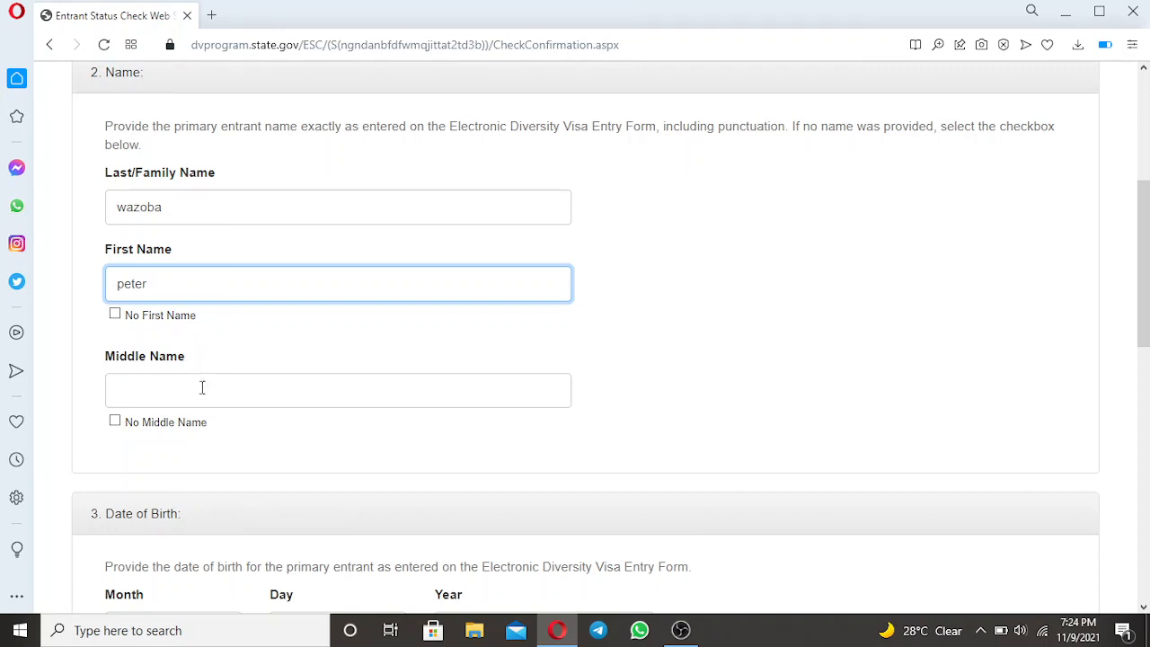
{"action": "left_click", "coordinate": [338, 390]}
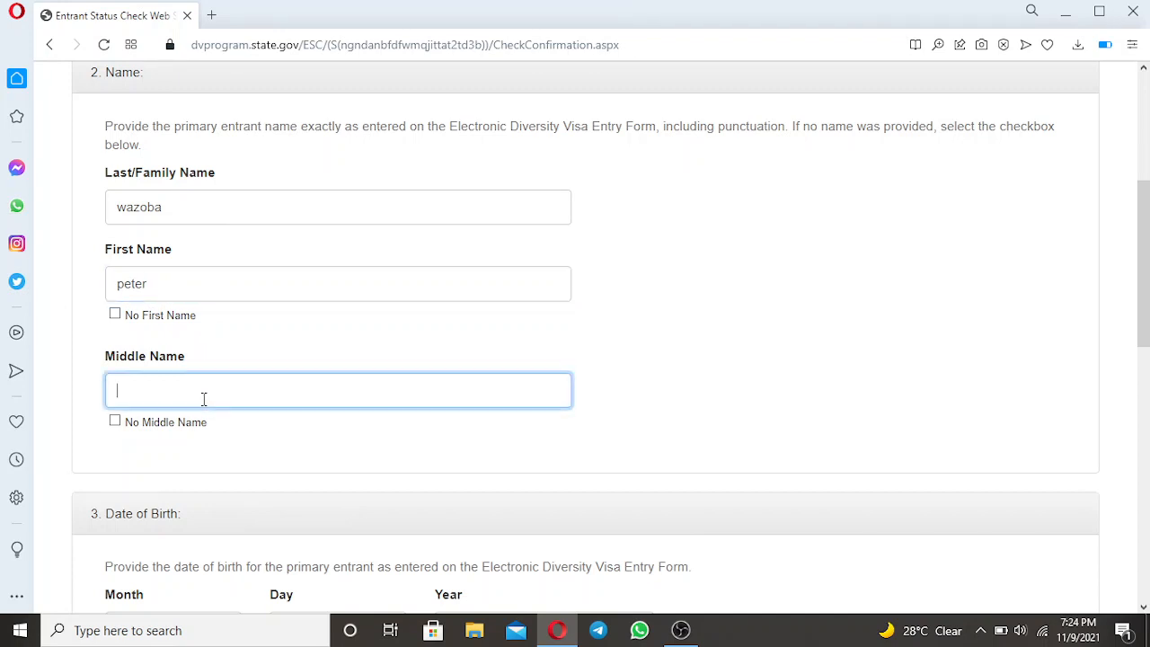
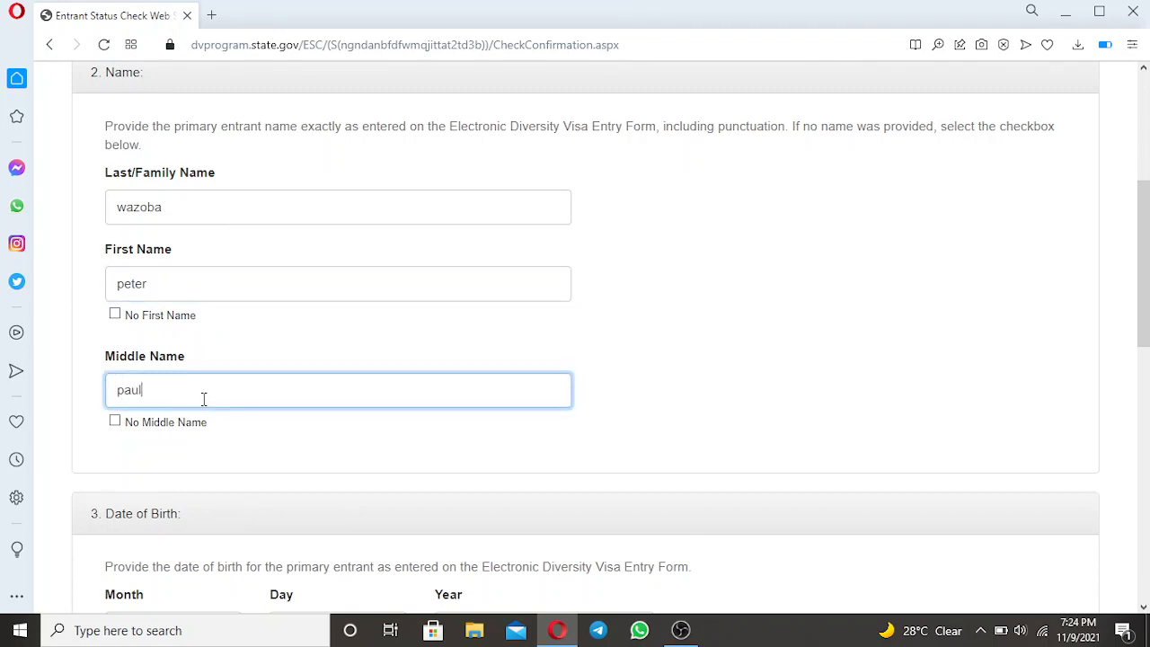
{"action": "scroll", "scroll_direction": "down", "scroll_amount": 3}
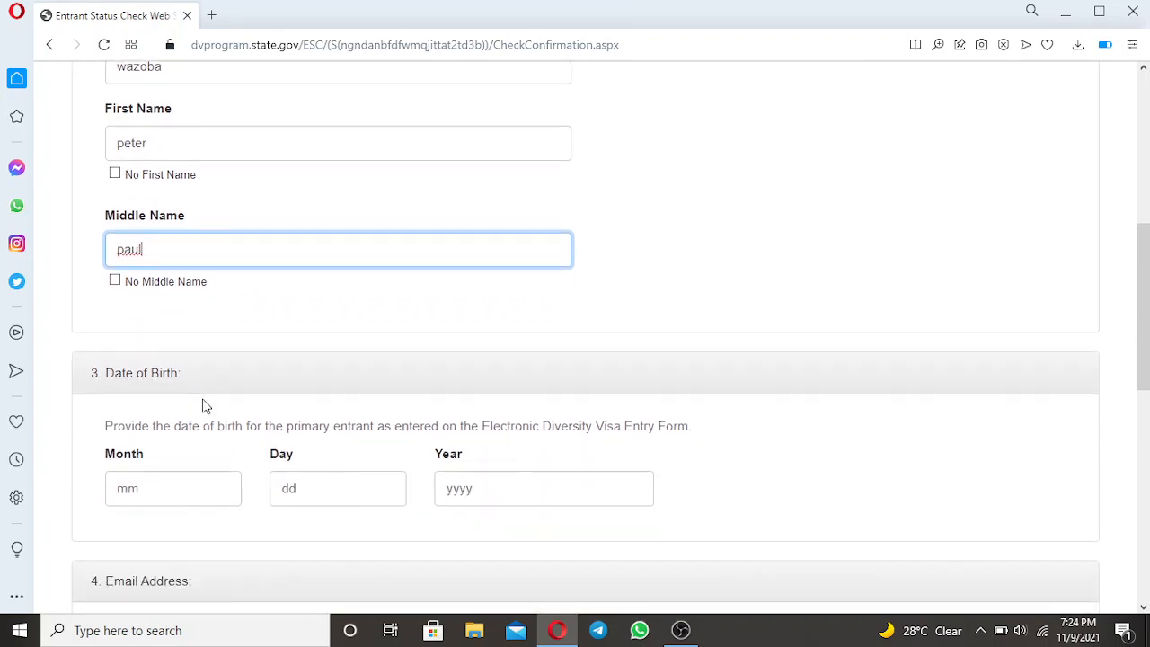
{"action": "scroll", "scroll_direction": "down", "scroll_amount": 3}
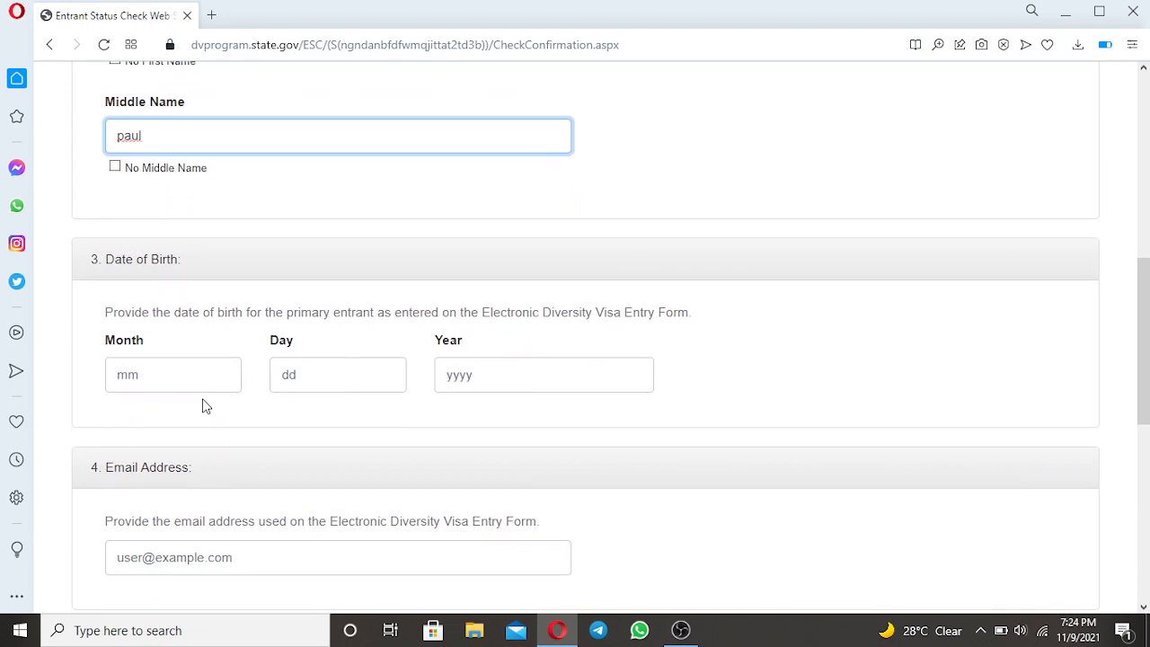
{"action": "scroll", "scroll_direction": "down", "scroll_amount": 3}
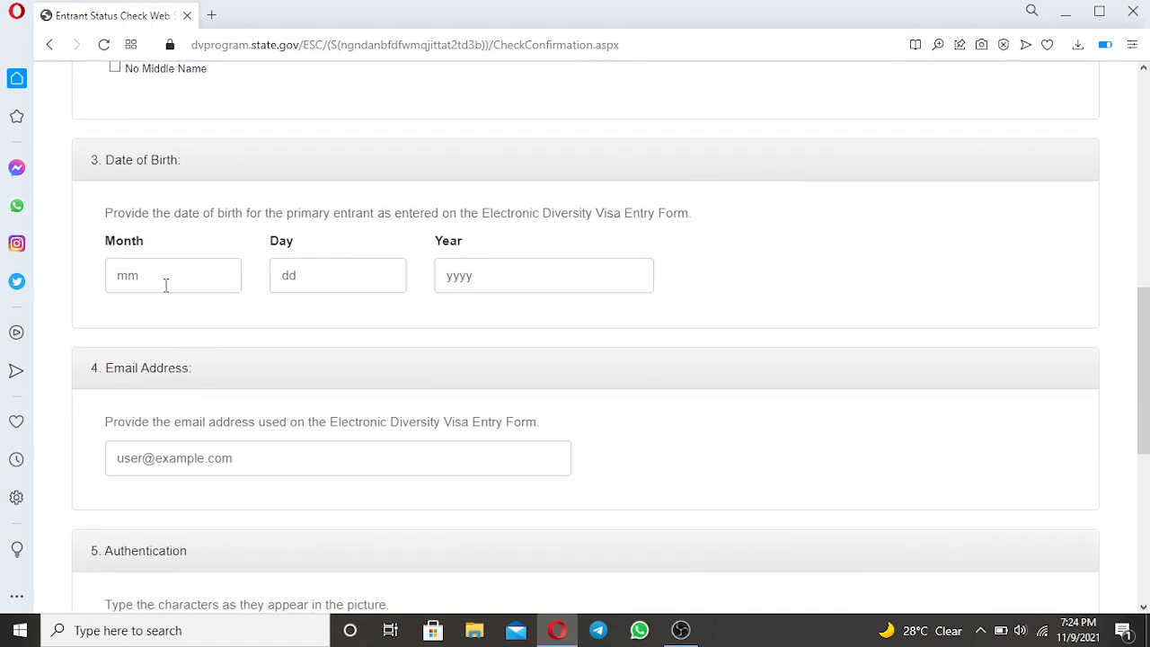
{"action": "left_click", "coordinate": [172, 275]}
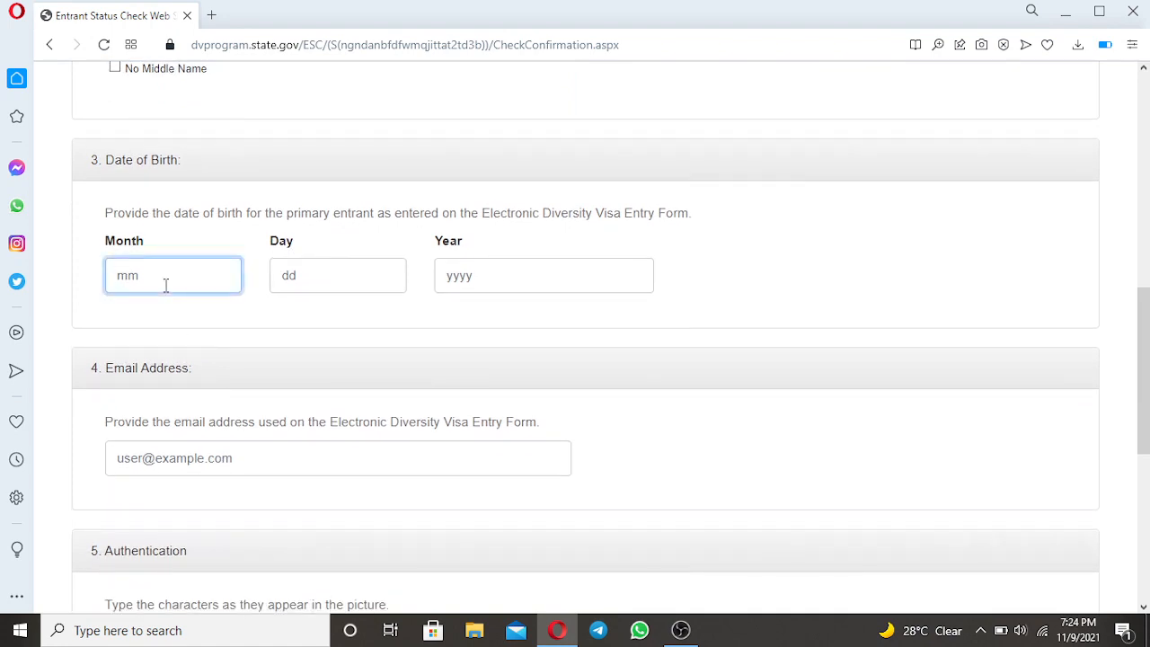
{"action": "type", "text": "9"}
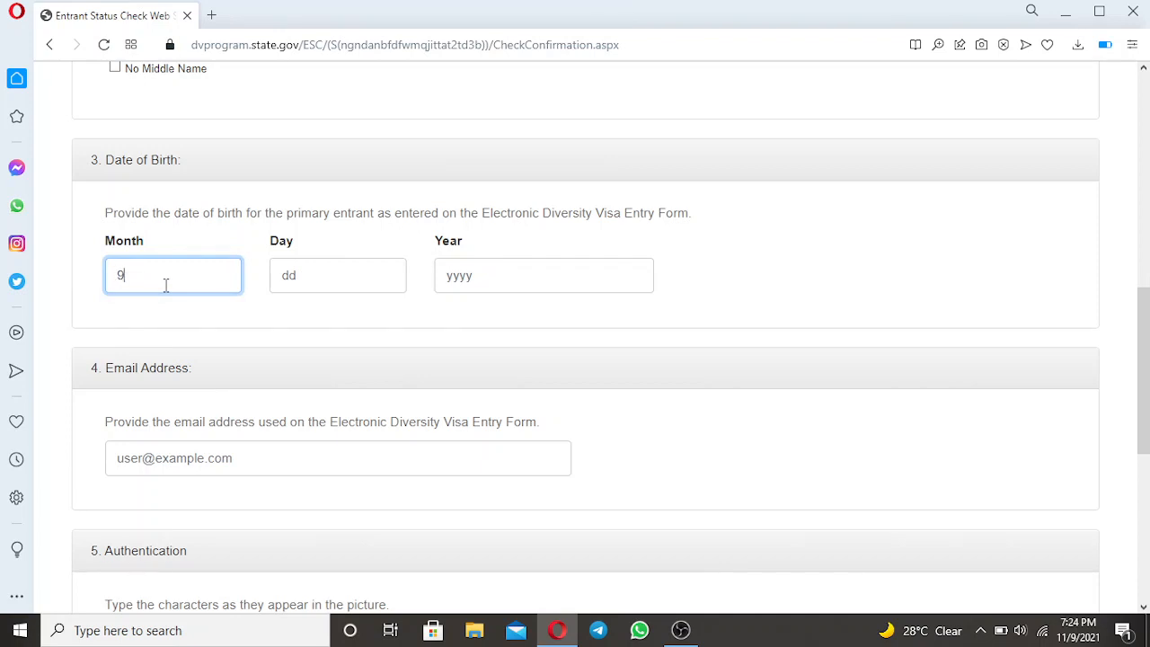
{"action": "left_click", "coordinate": [338, 275]}
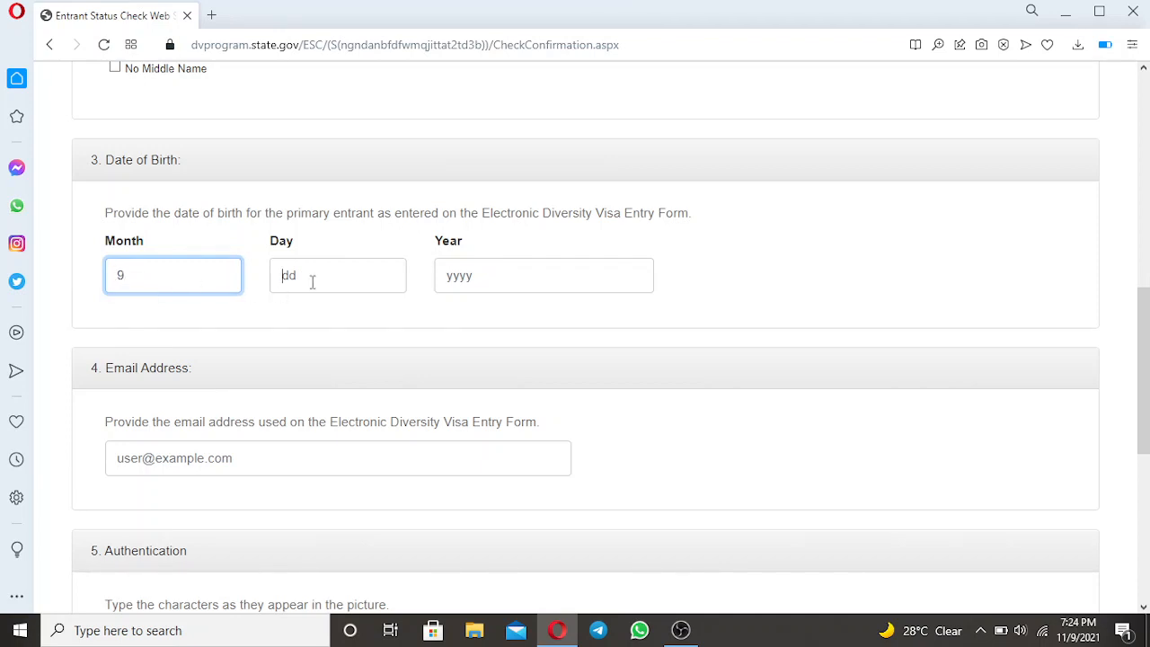
{"action": "type", "text": "12"}
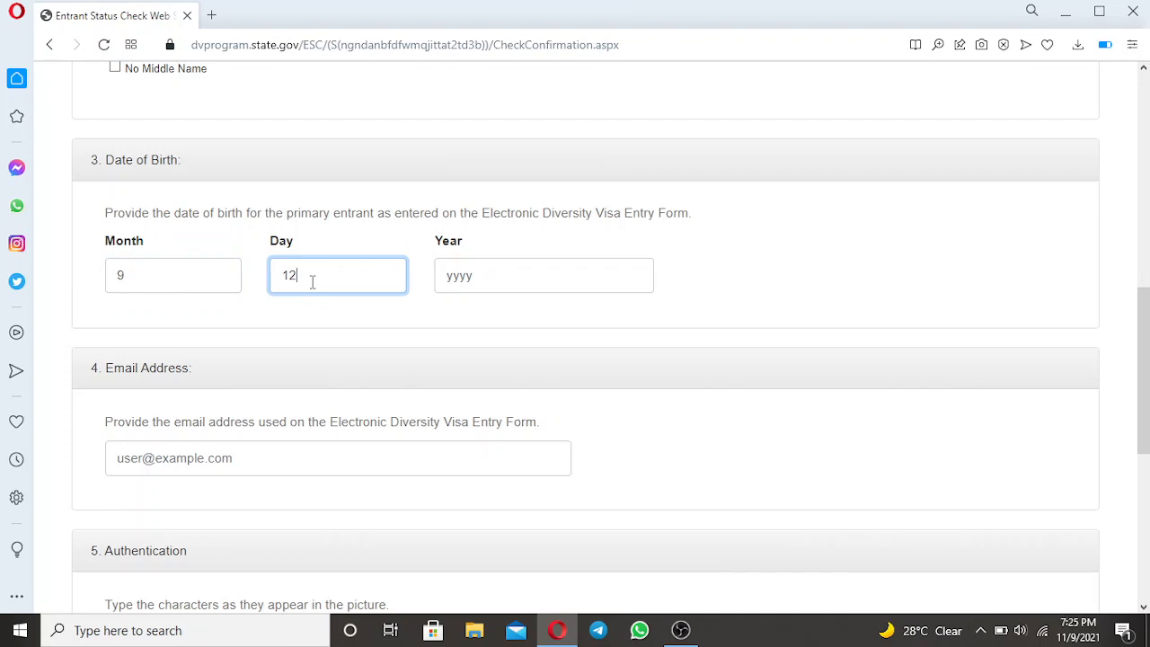
{"action": "left_click", "coordinate": [544, 275]}
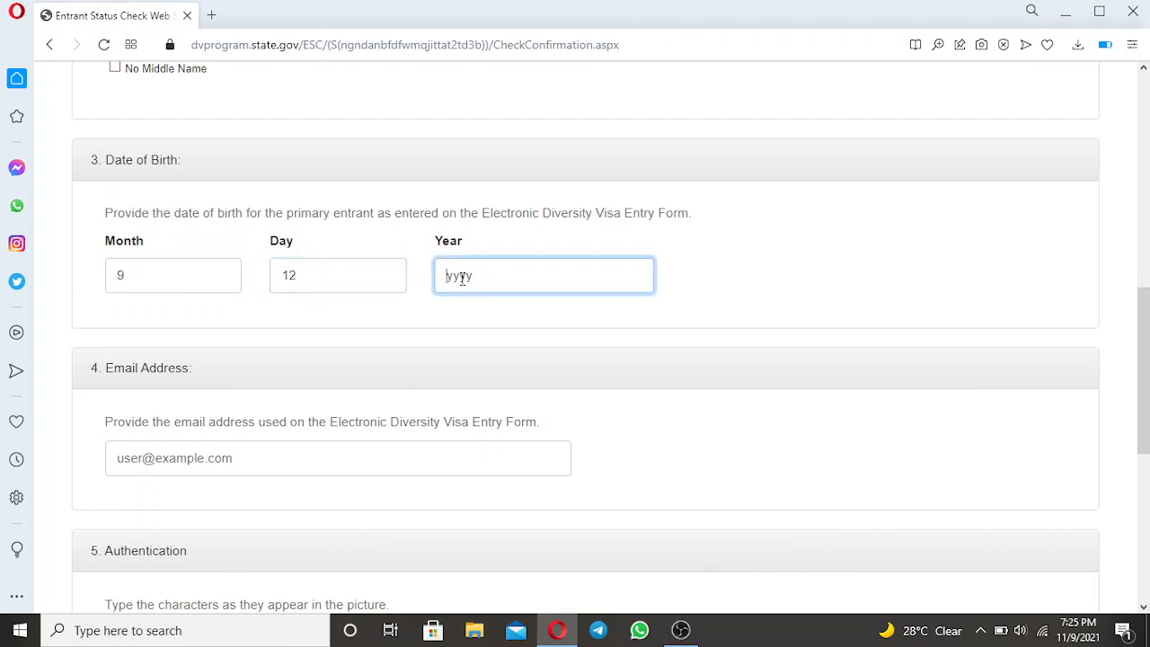
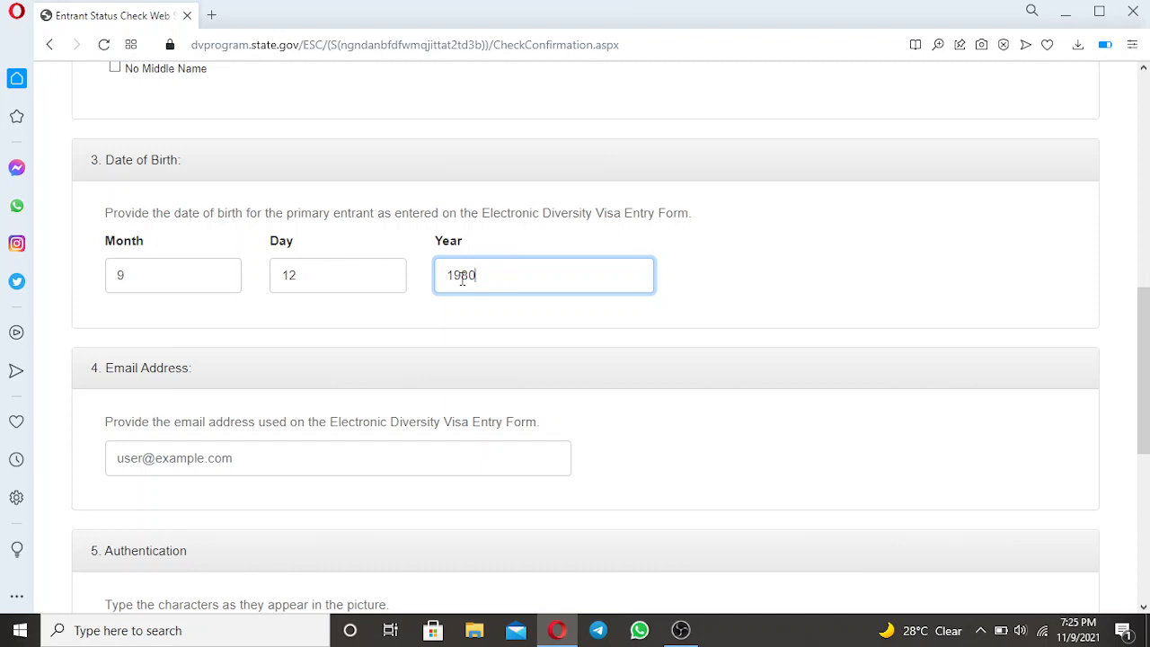
{"action": "scroll", "scroll_direction": "down", "scroll_amount": 3}
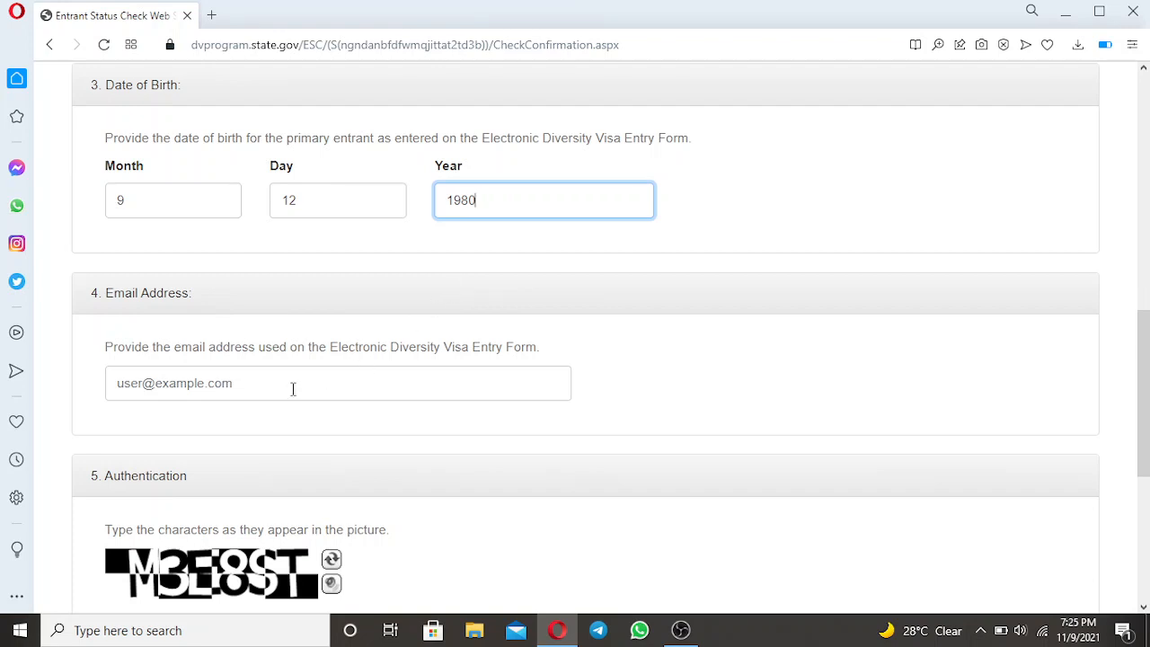
{"action": "left_click", "coordinate": [338, 383]}
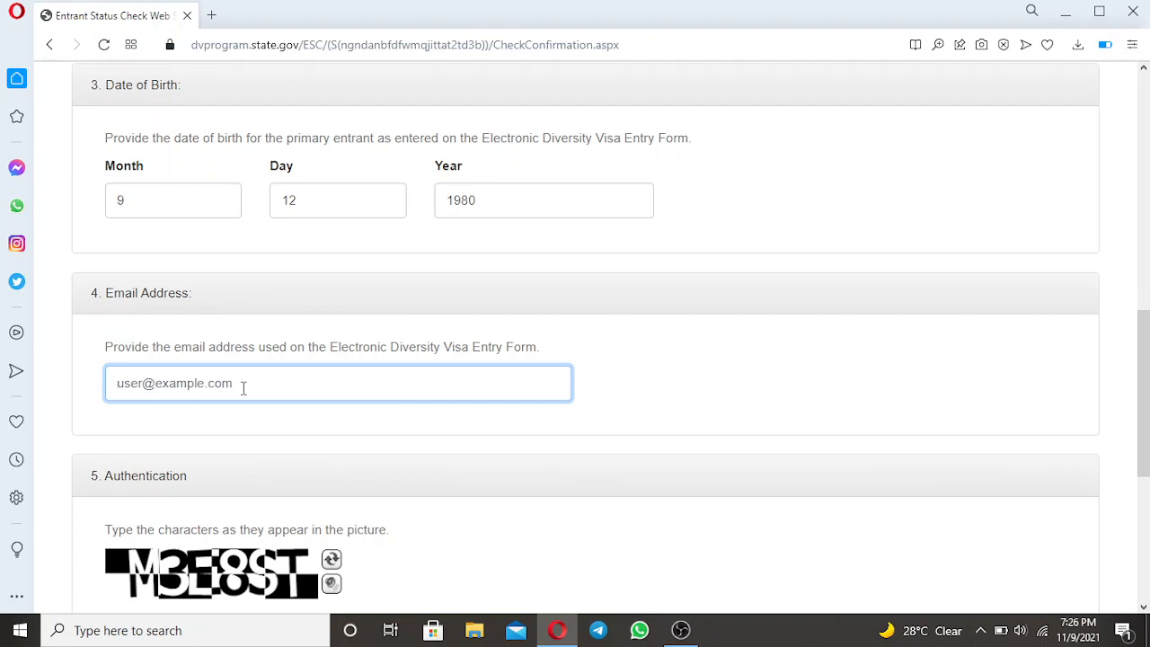
{"action": "left_click", "coordinate": [116, 383]}
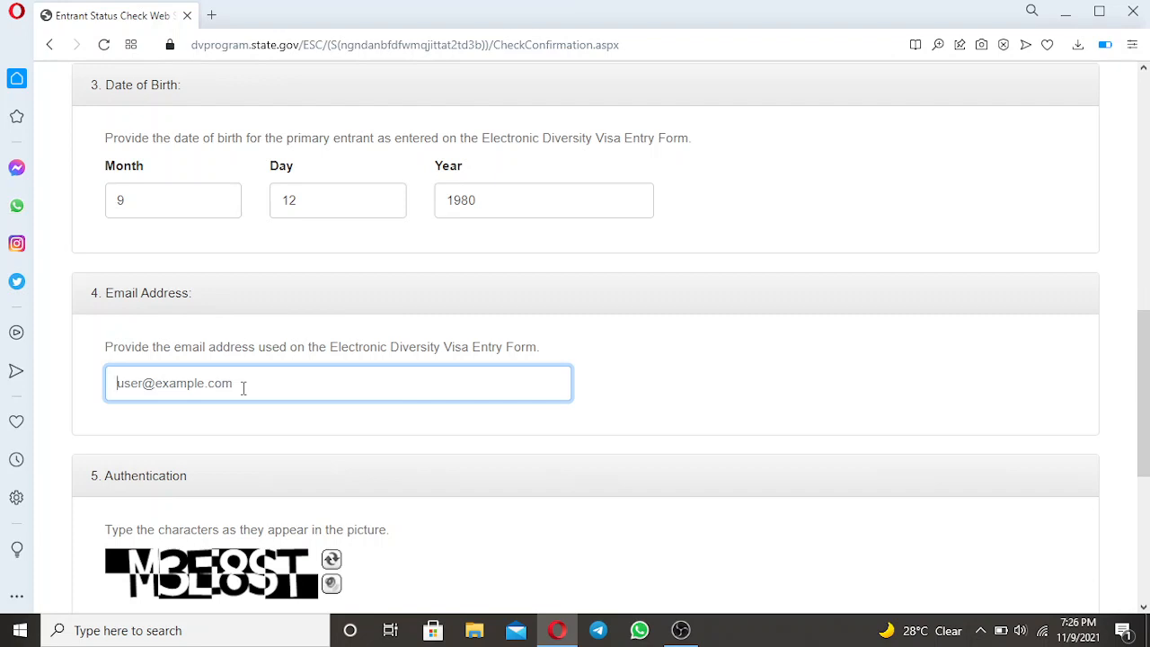
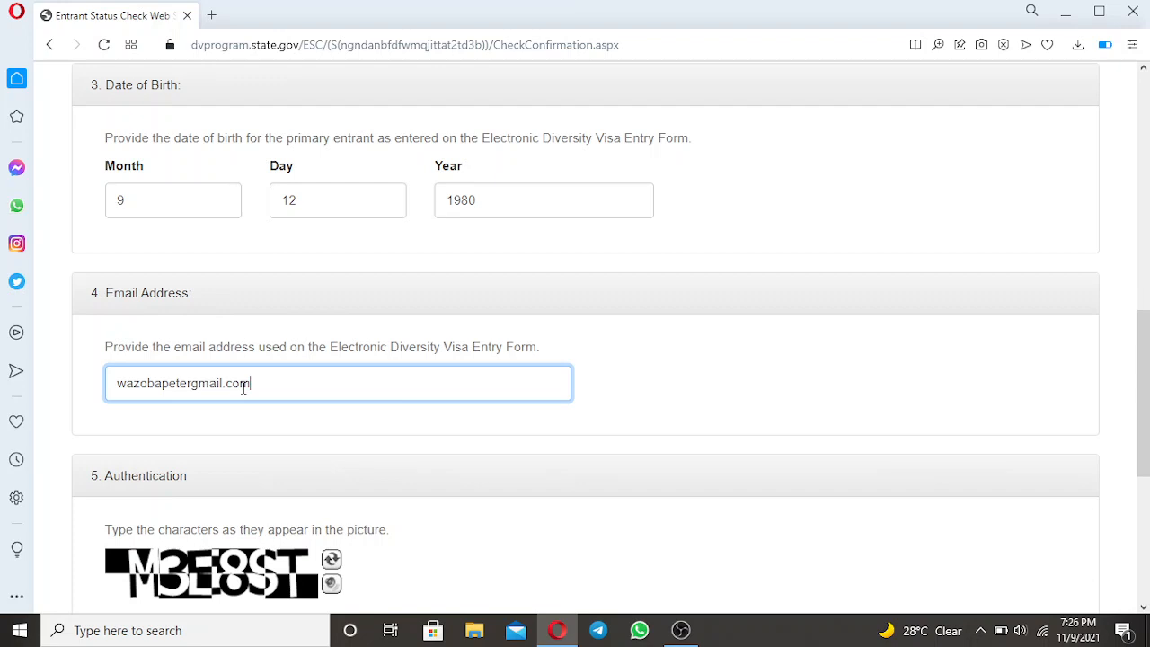
Type the email address without its @ sign, which the form flags as invalid.
{"action": "scroll", "scroll_direction": "down", "scroll_amount": 3}
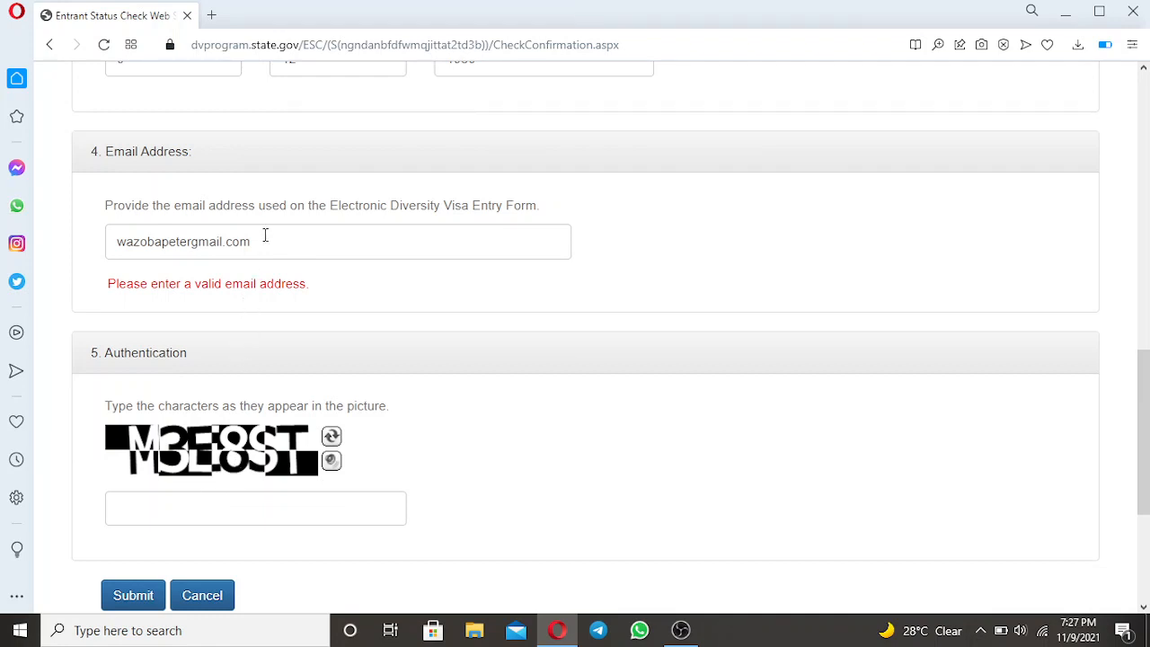
Insert the missing @ before 'gmail' in the email address.
{"action": "left_click", "coordinate": [265, 241]}
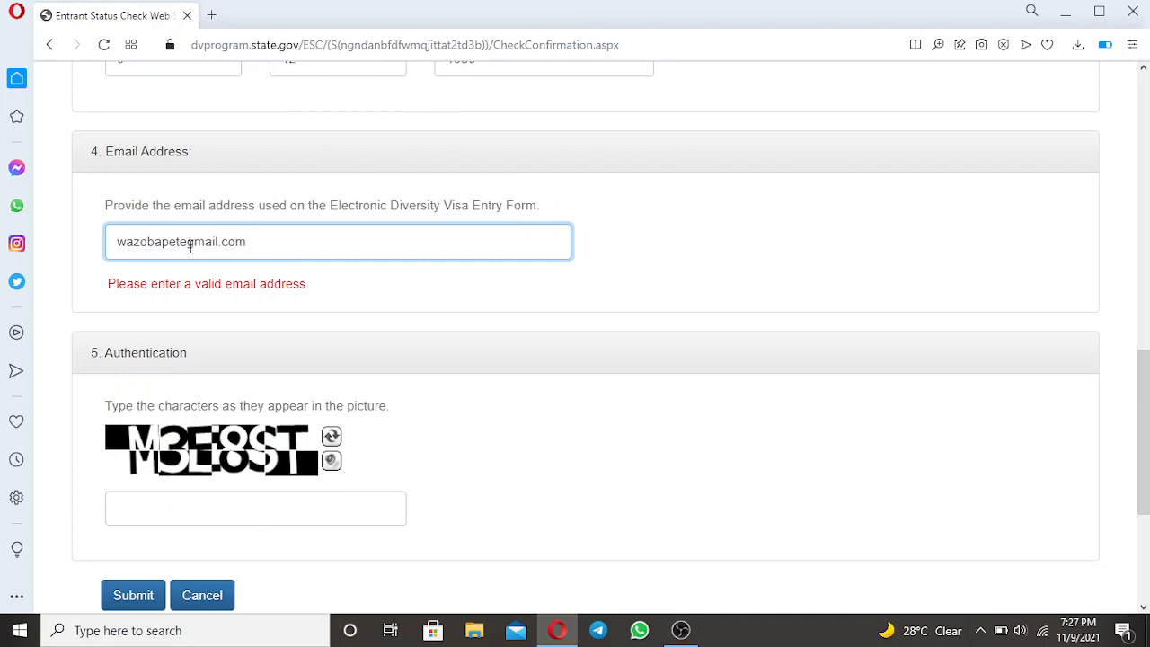
{"action": "type", "text": "@"}
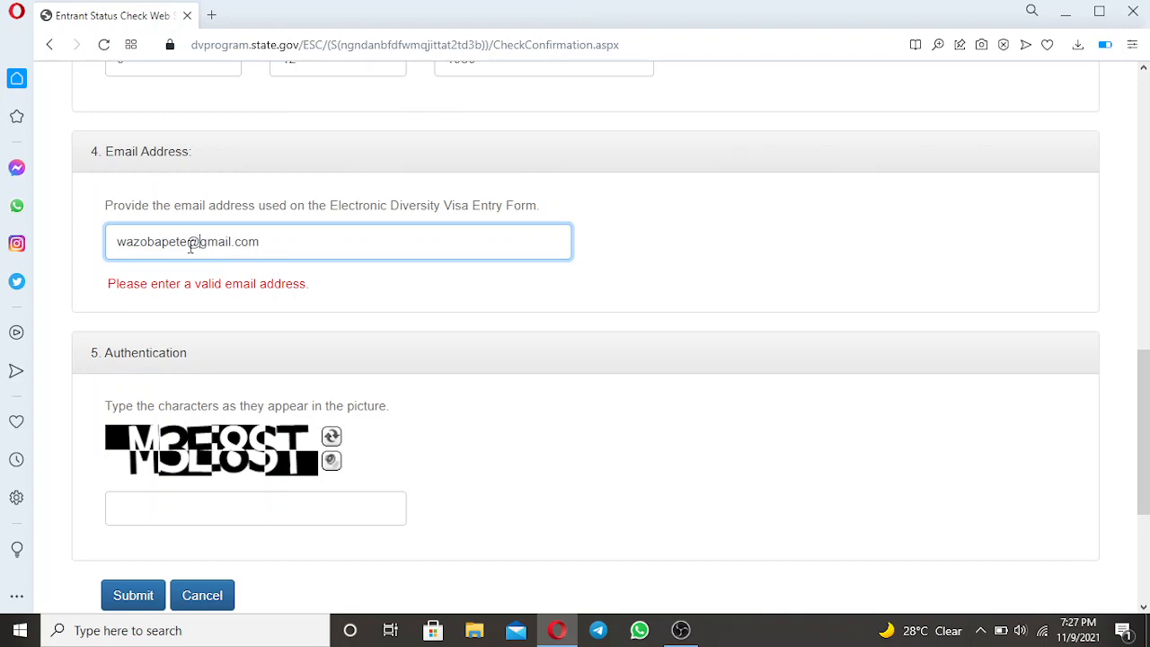
{"action": "mouse_move", "coordinate": [313, 249]}
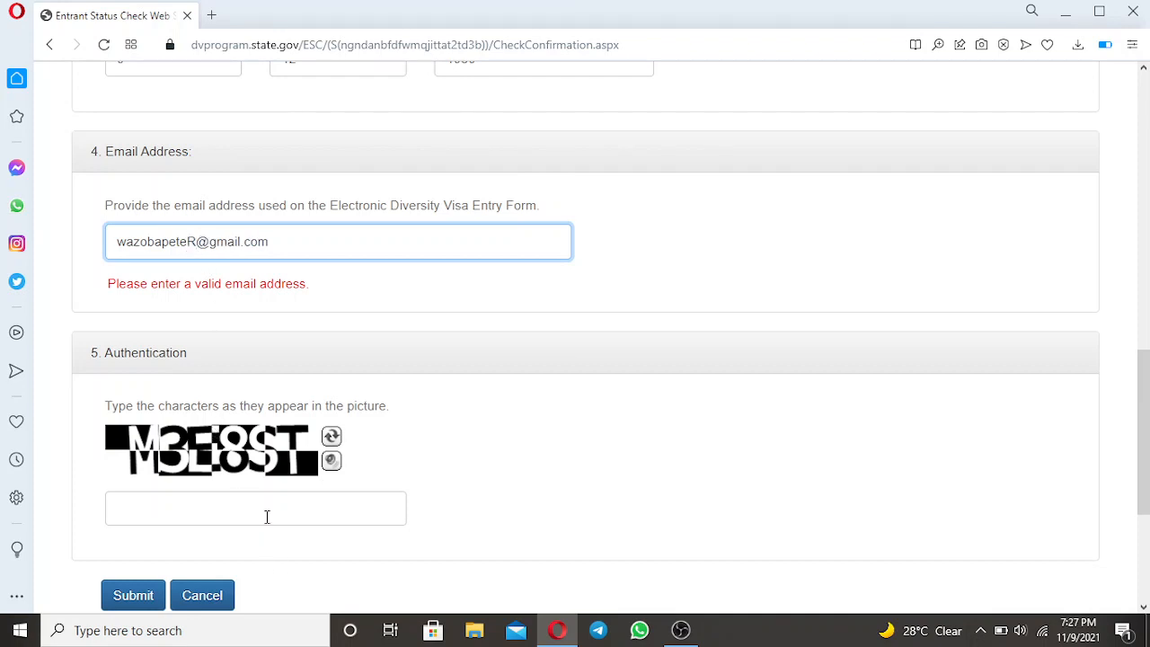
Type the captcha code M3E8ST into the Authentication box.
{"action": "left_click", "coordinate": [255, 507]}
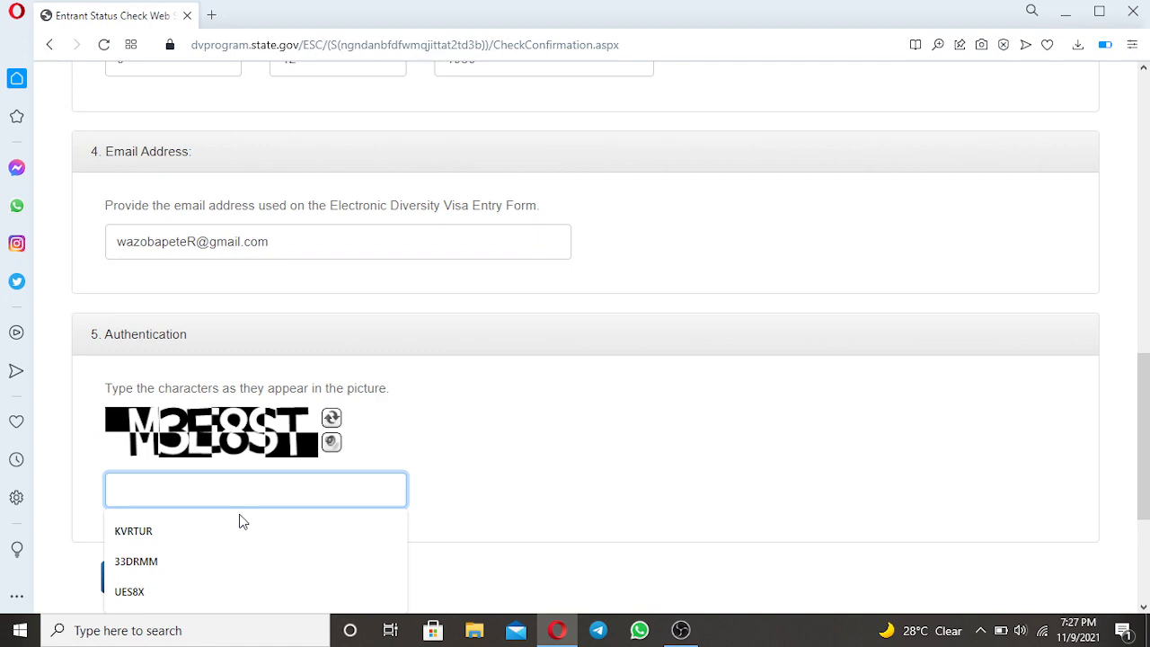
{"action": "mouse_move", "coordinate": [202, 491]}
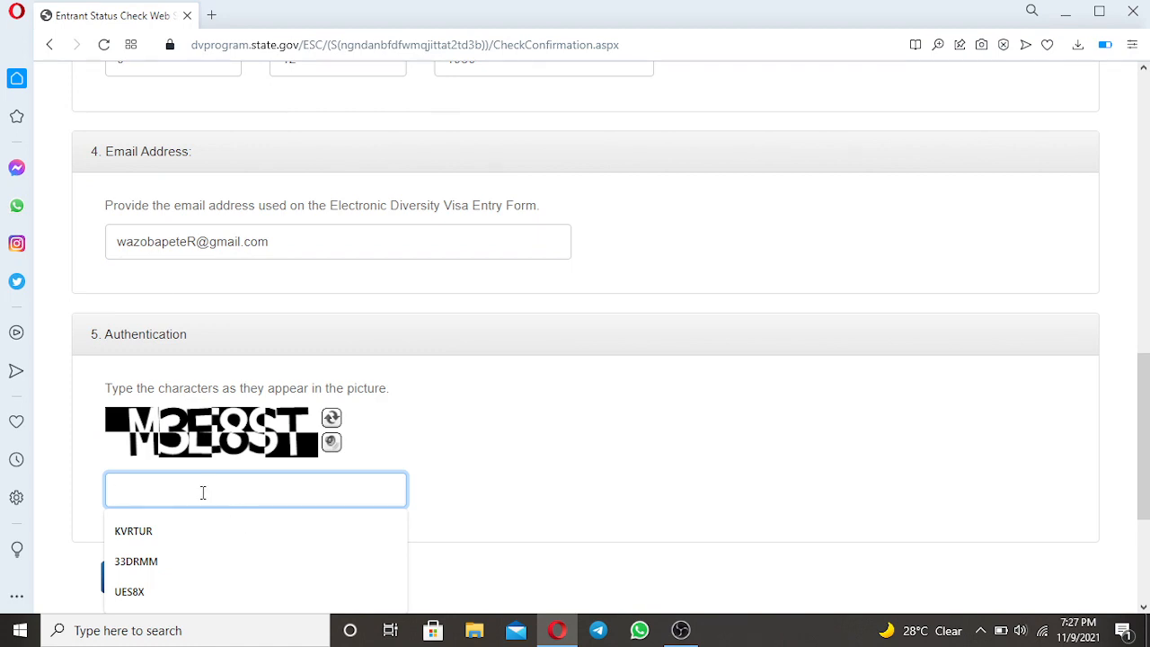
{"action": "type", "text": "M"}
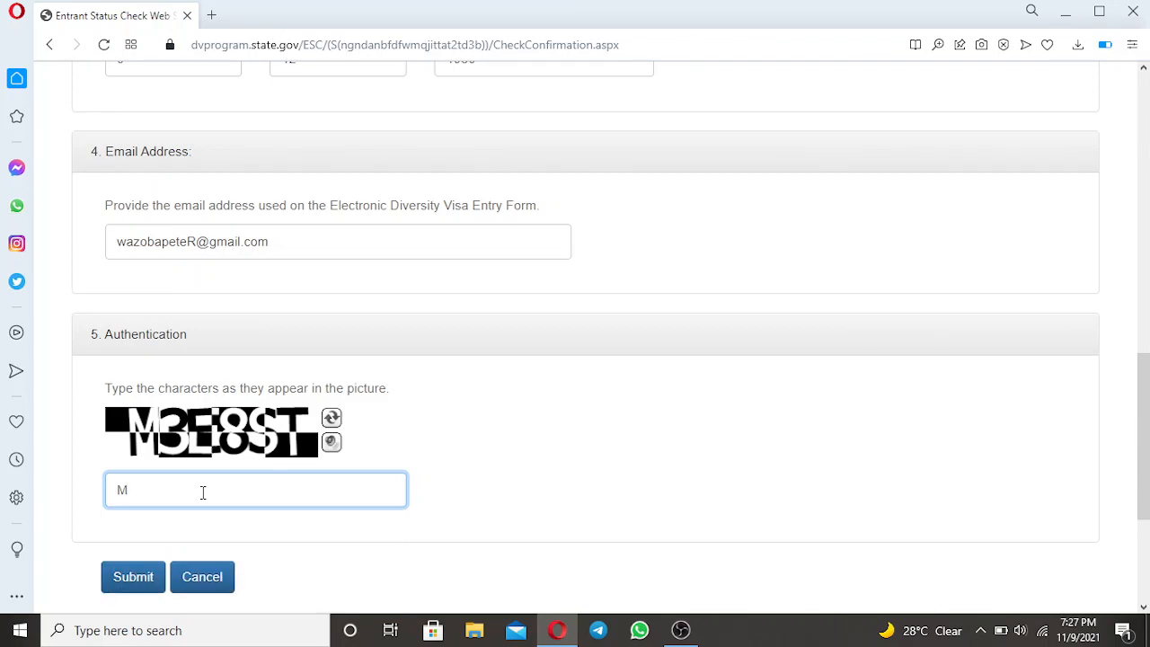
{"action": "type", "text": "3E"}
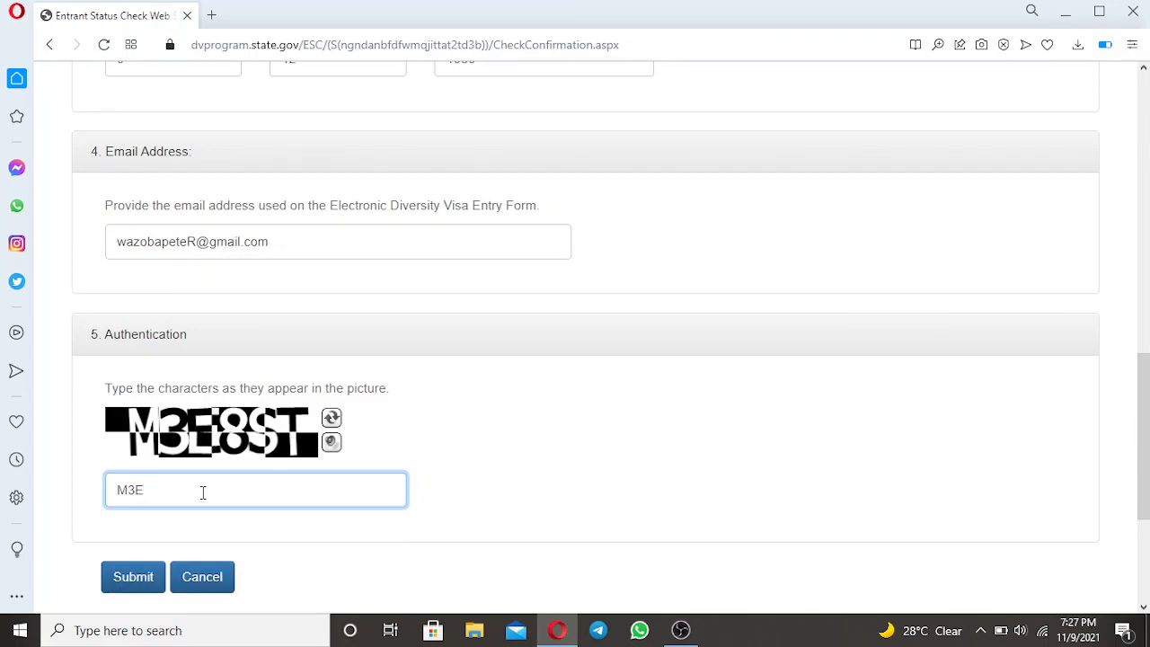
{"action": "type", "text": "8S"}
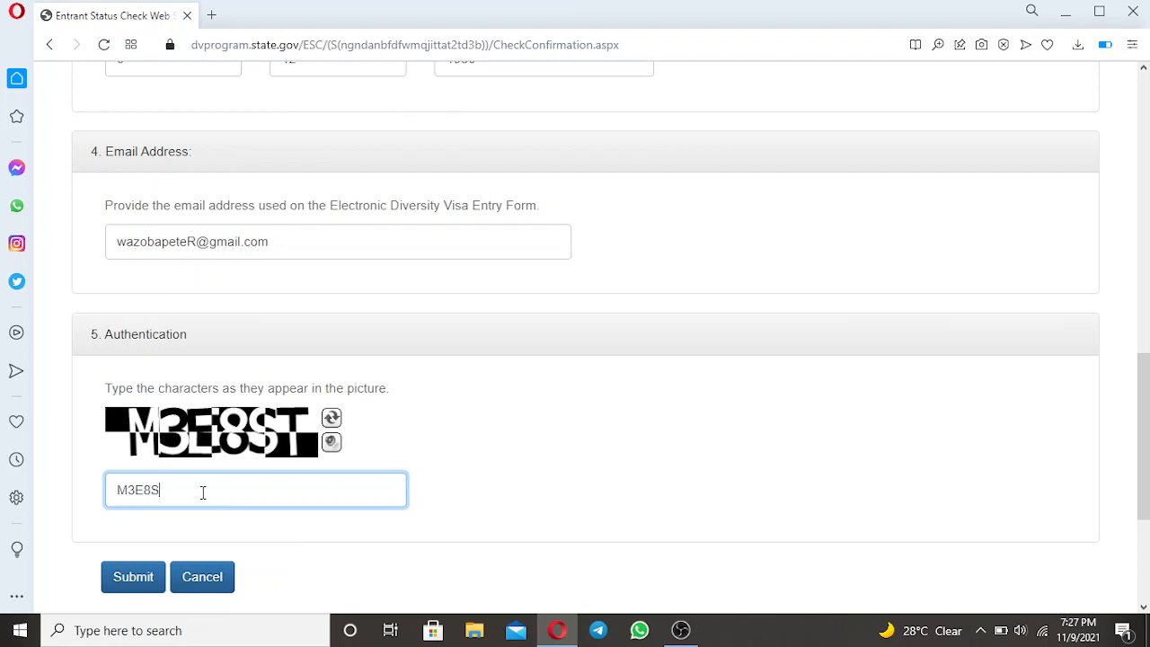
{"action": "type", "text": "T"}
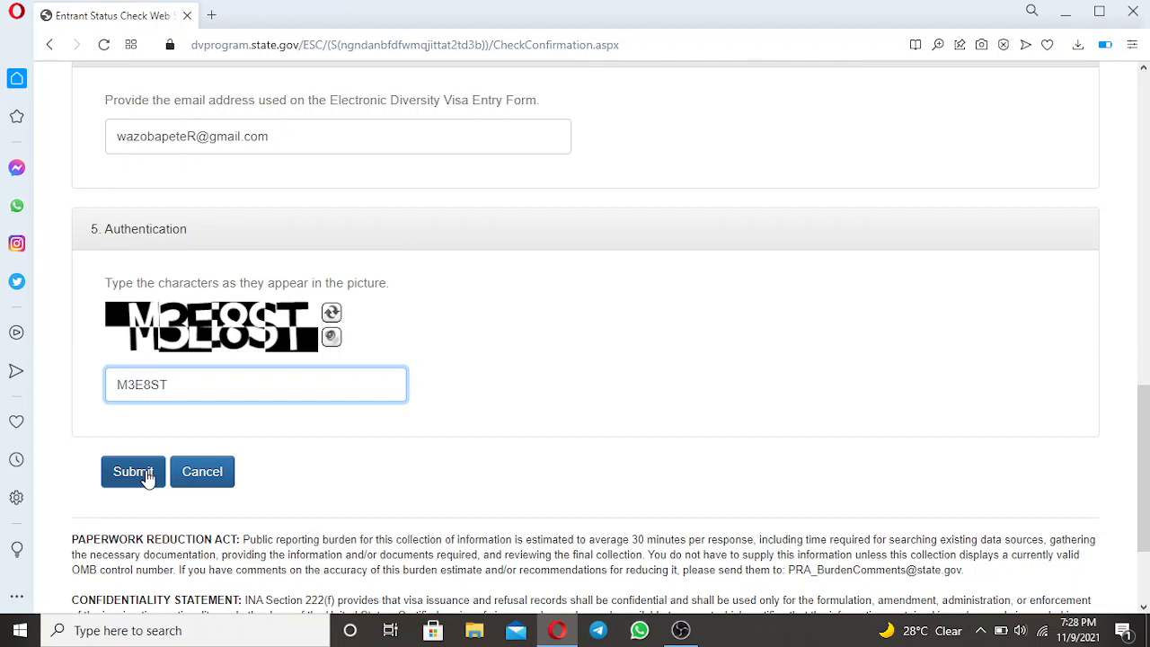
{"action": "mouse_move", "coordinate": [339, 435]}
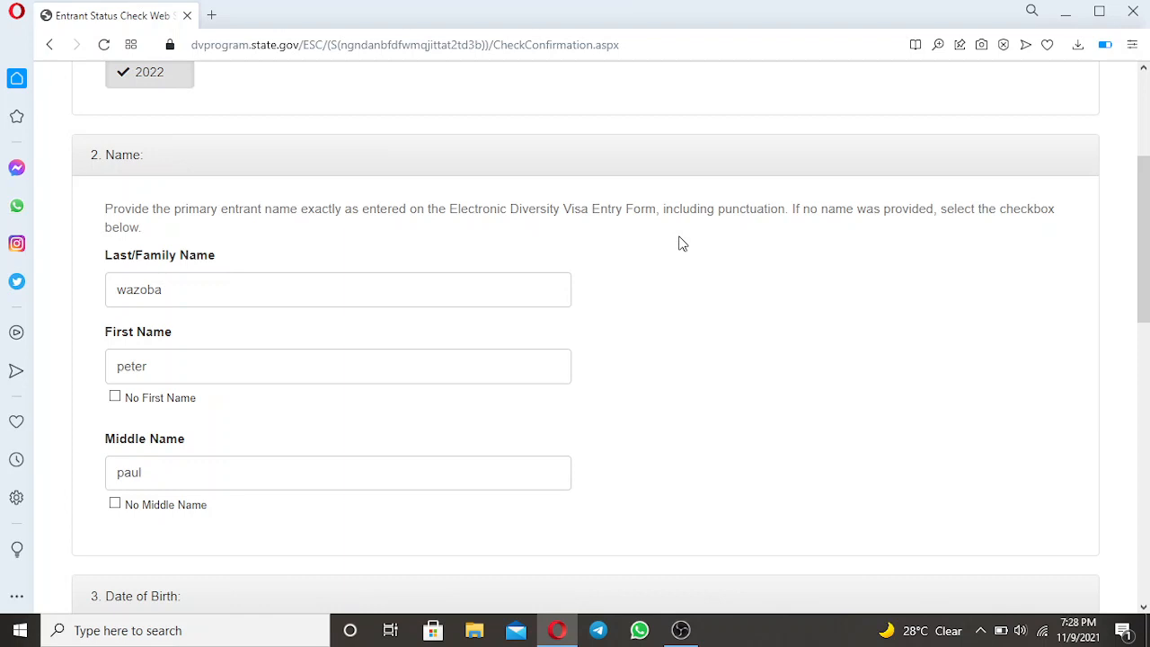
{"action": "scroll", "scroll_direction": "down", "scroll_amount": 3}
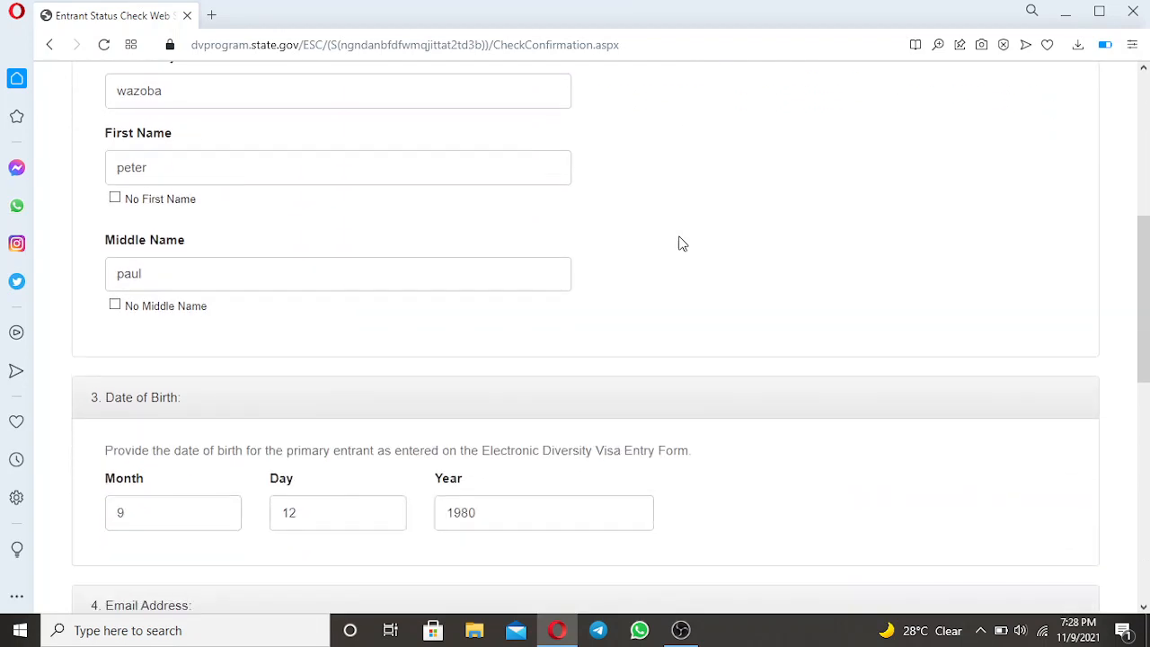
{"action": "scroll", "scroll_direction": "down", "scroll_amount": 3}
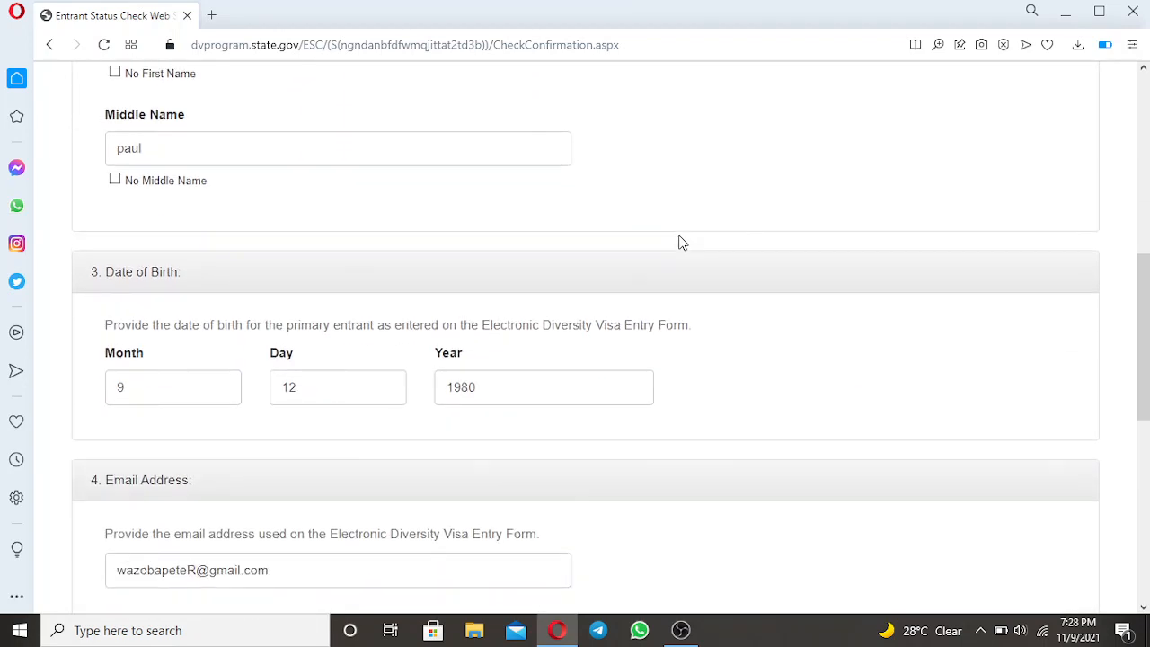
{"action": "scroll", "scroll_direction": "down", "scroll_amount": 3}
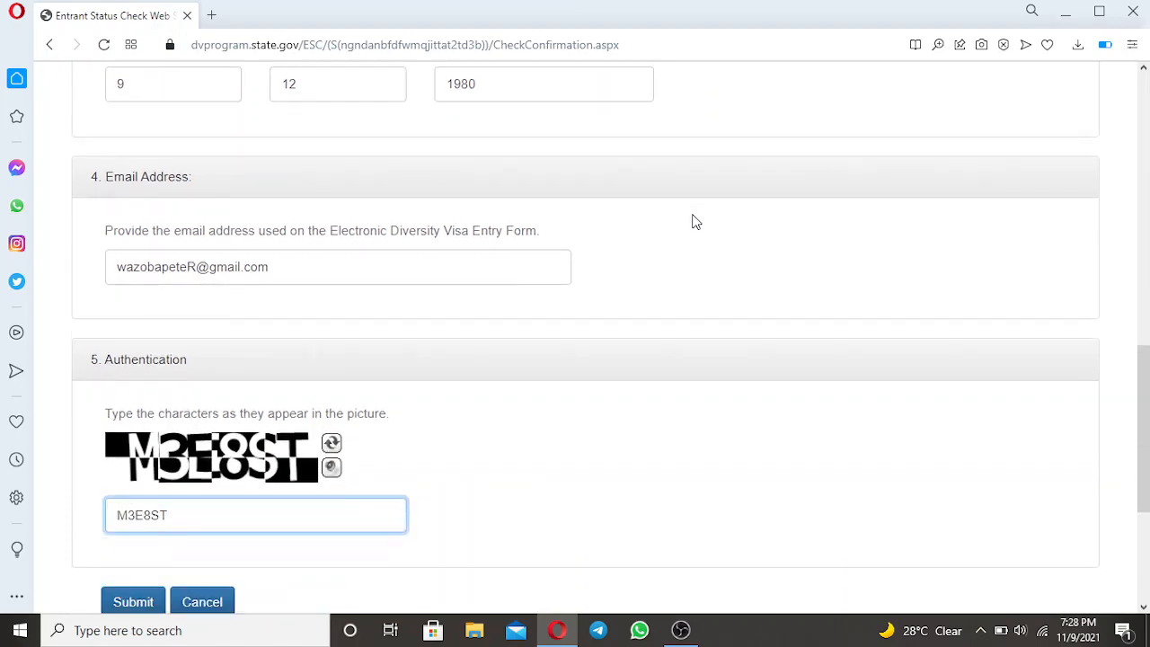
{"action": "scroll", "scroll_direction": "down", "scroll_amount": 3}
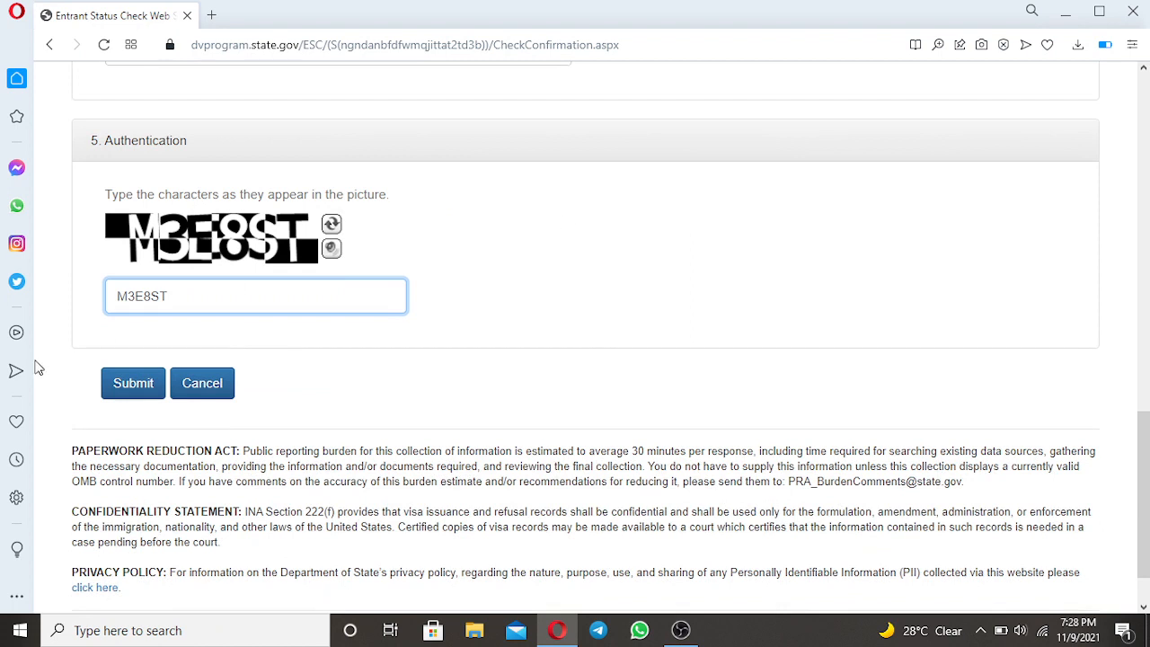